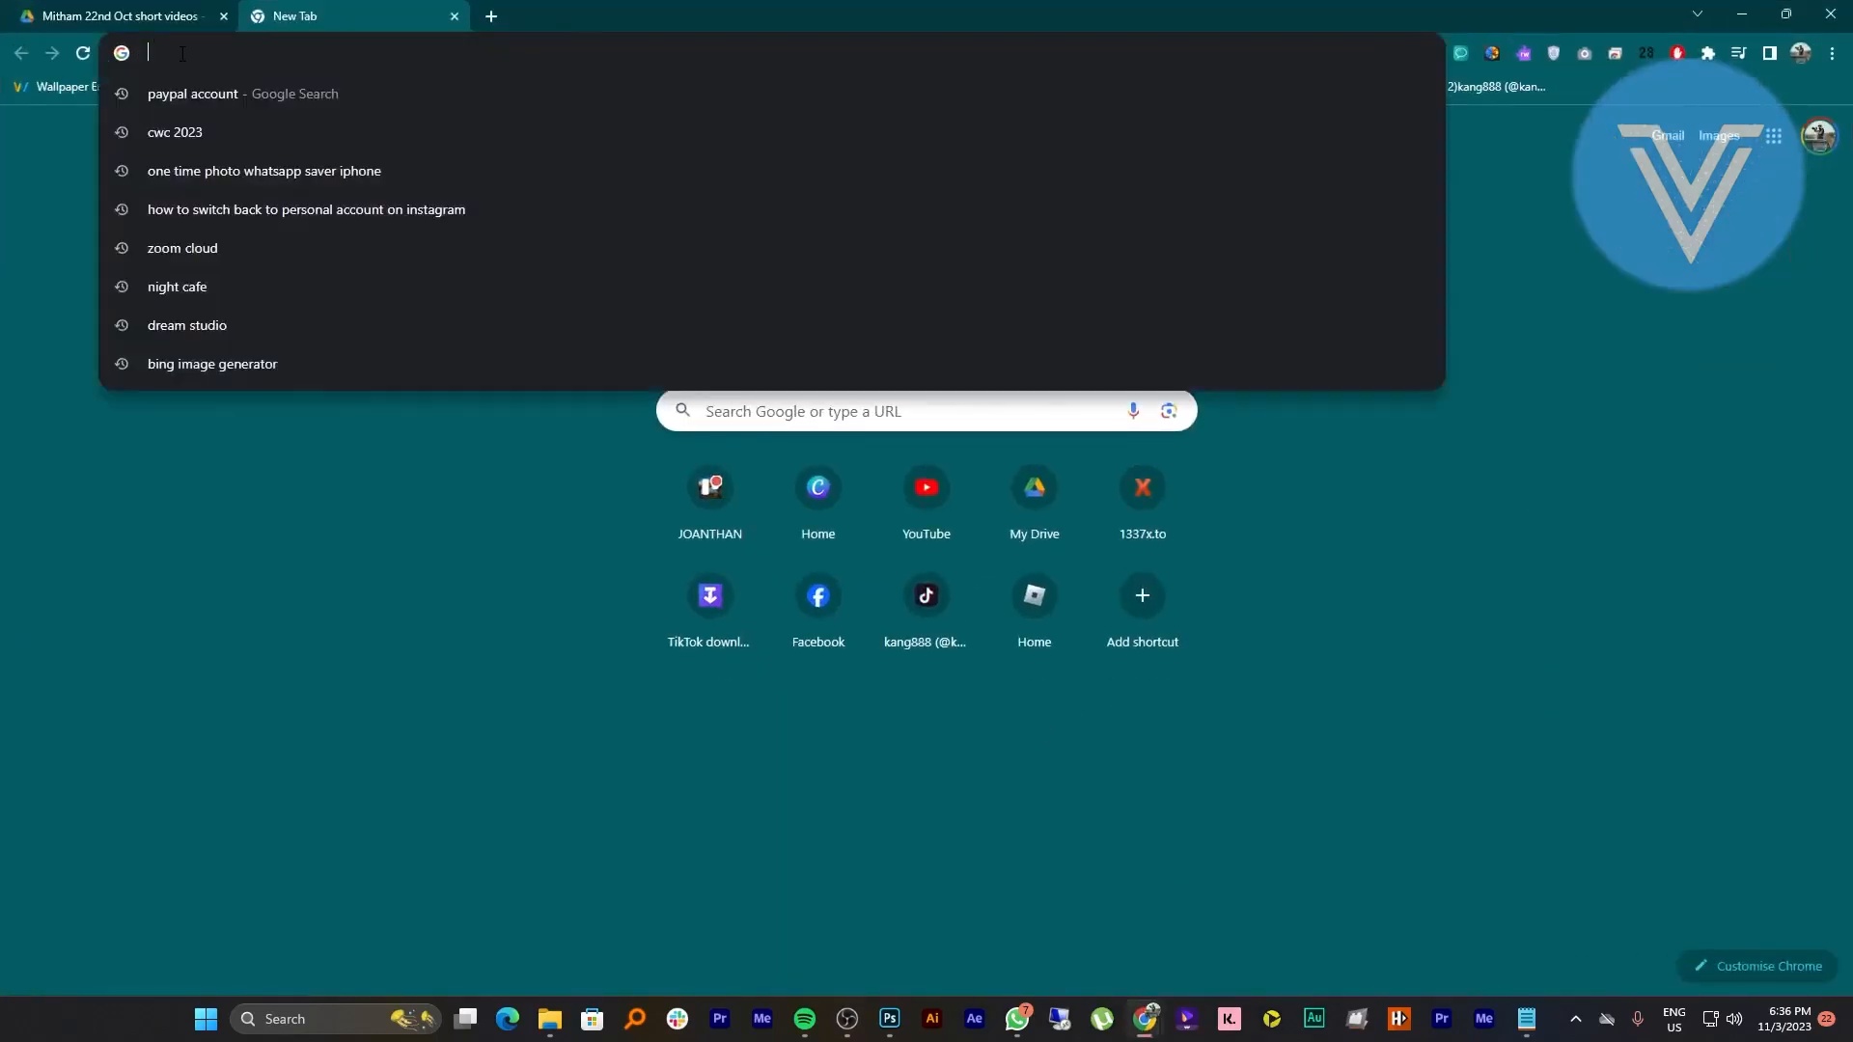
Search Google for 'paypal signup'
{"action": "type", "text": "pyp"}
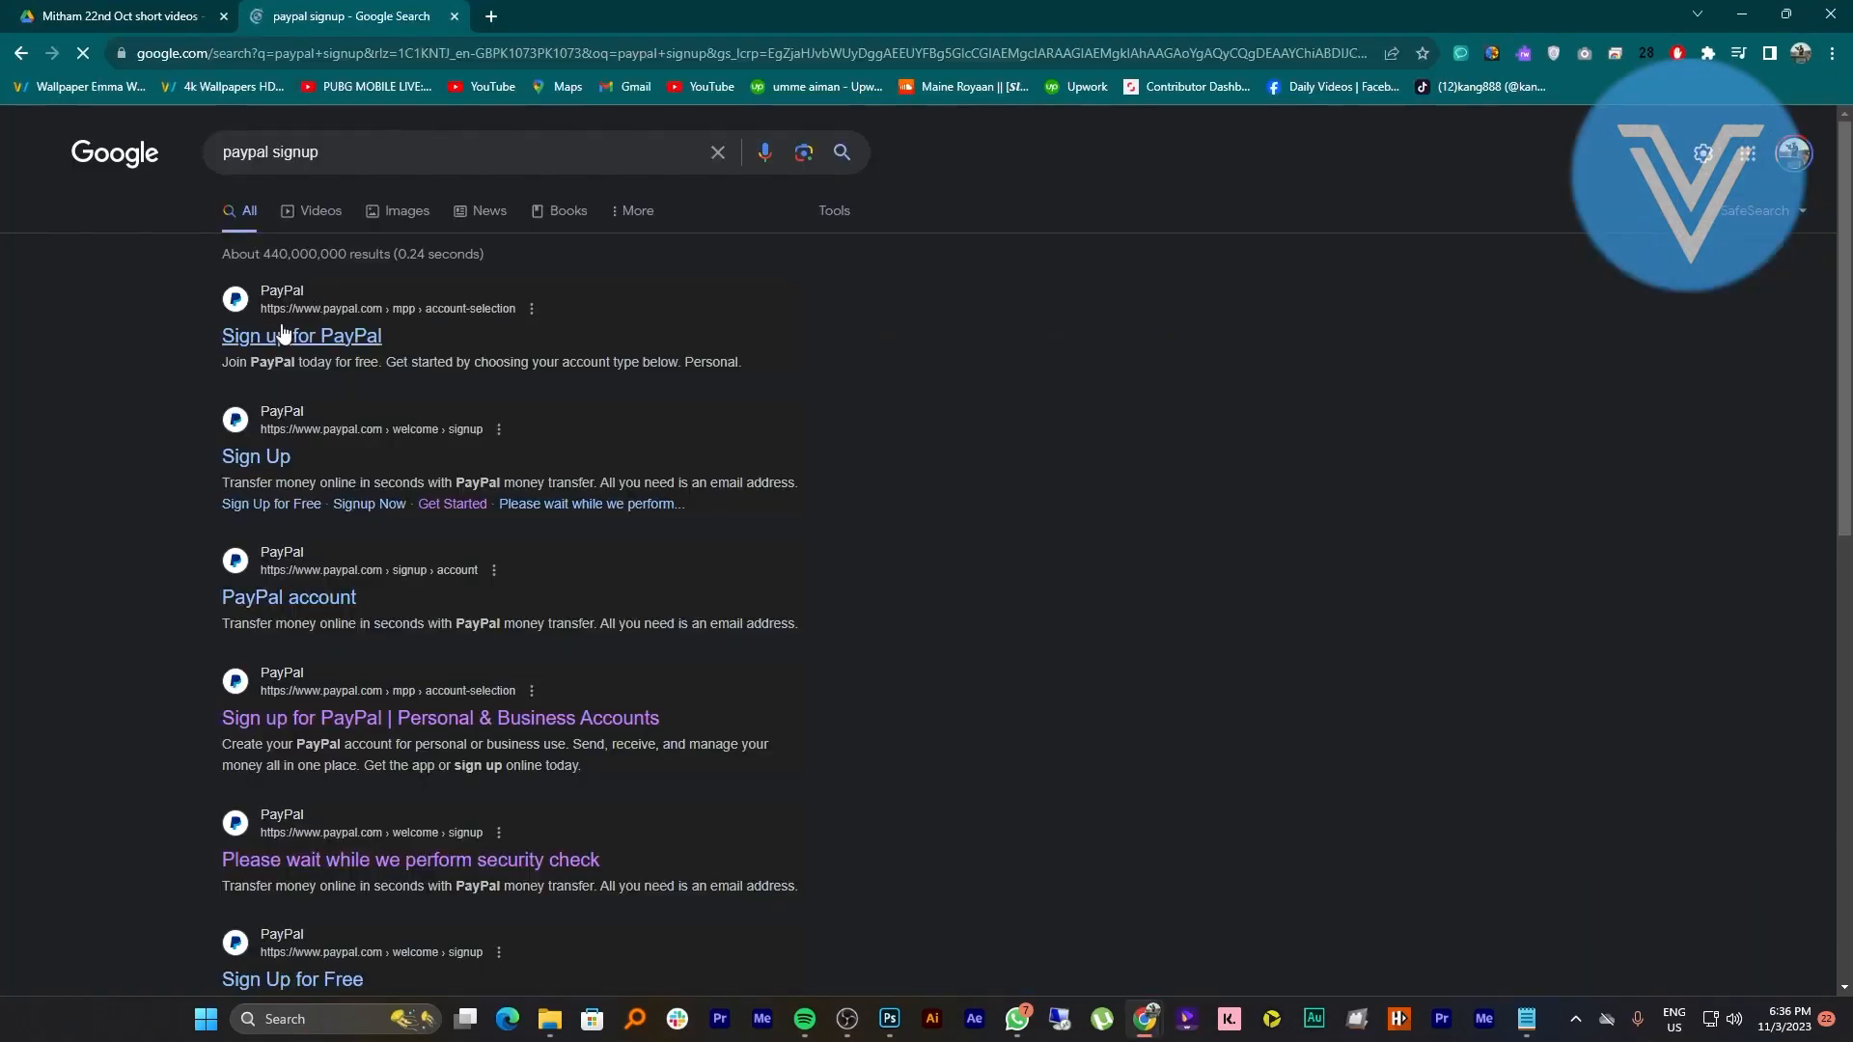
Open PayPal's sign-up result and choose a Personal account
{"action": "left_click", "coordinate": [301, 336]}
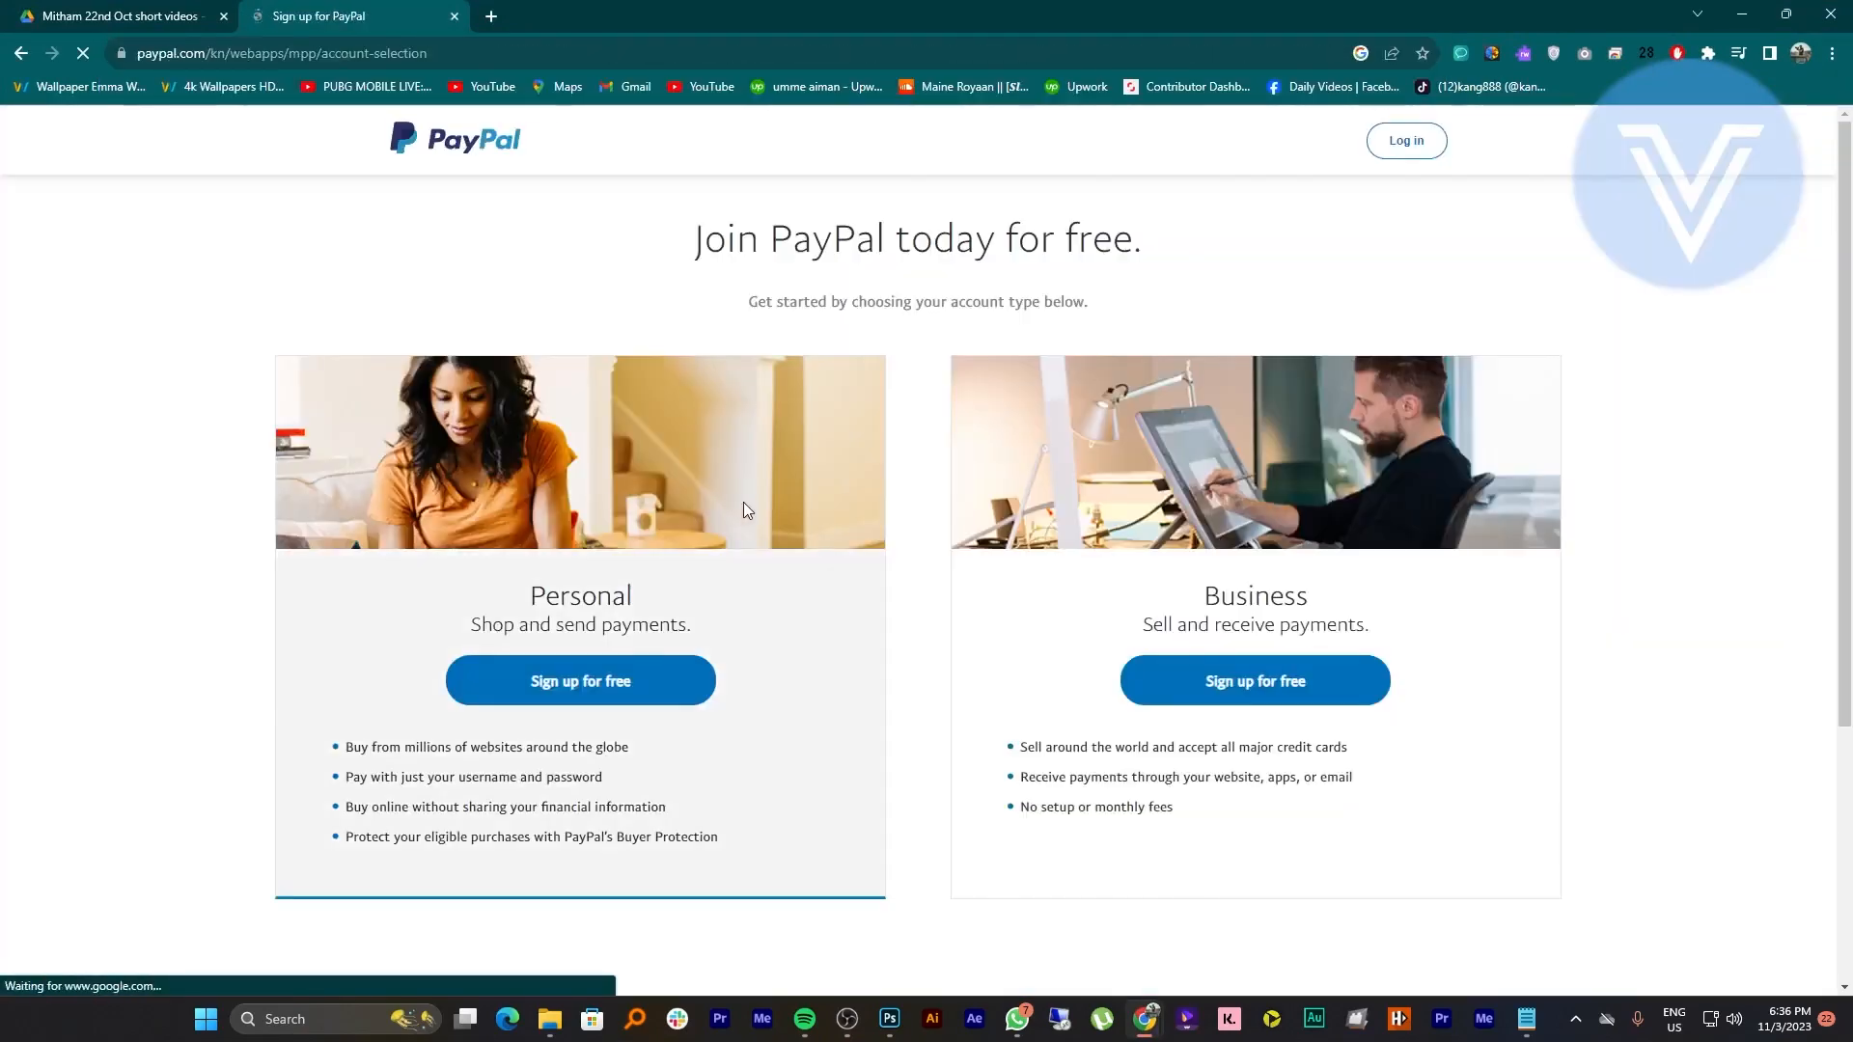
{"action": "mouse_move", "coordinate": [1186, 591]}
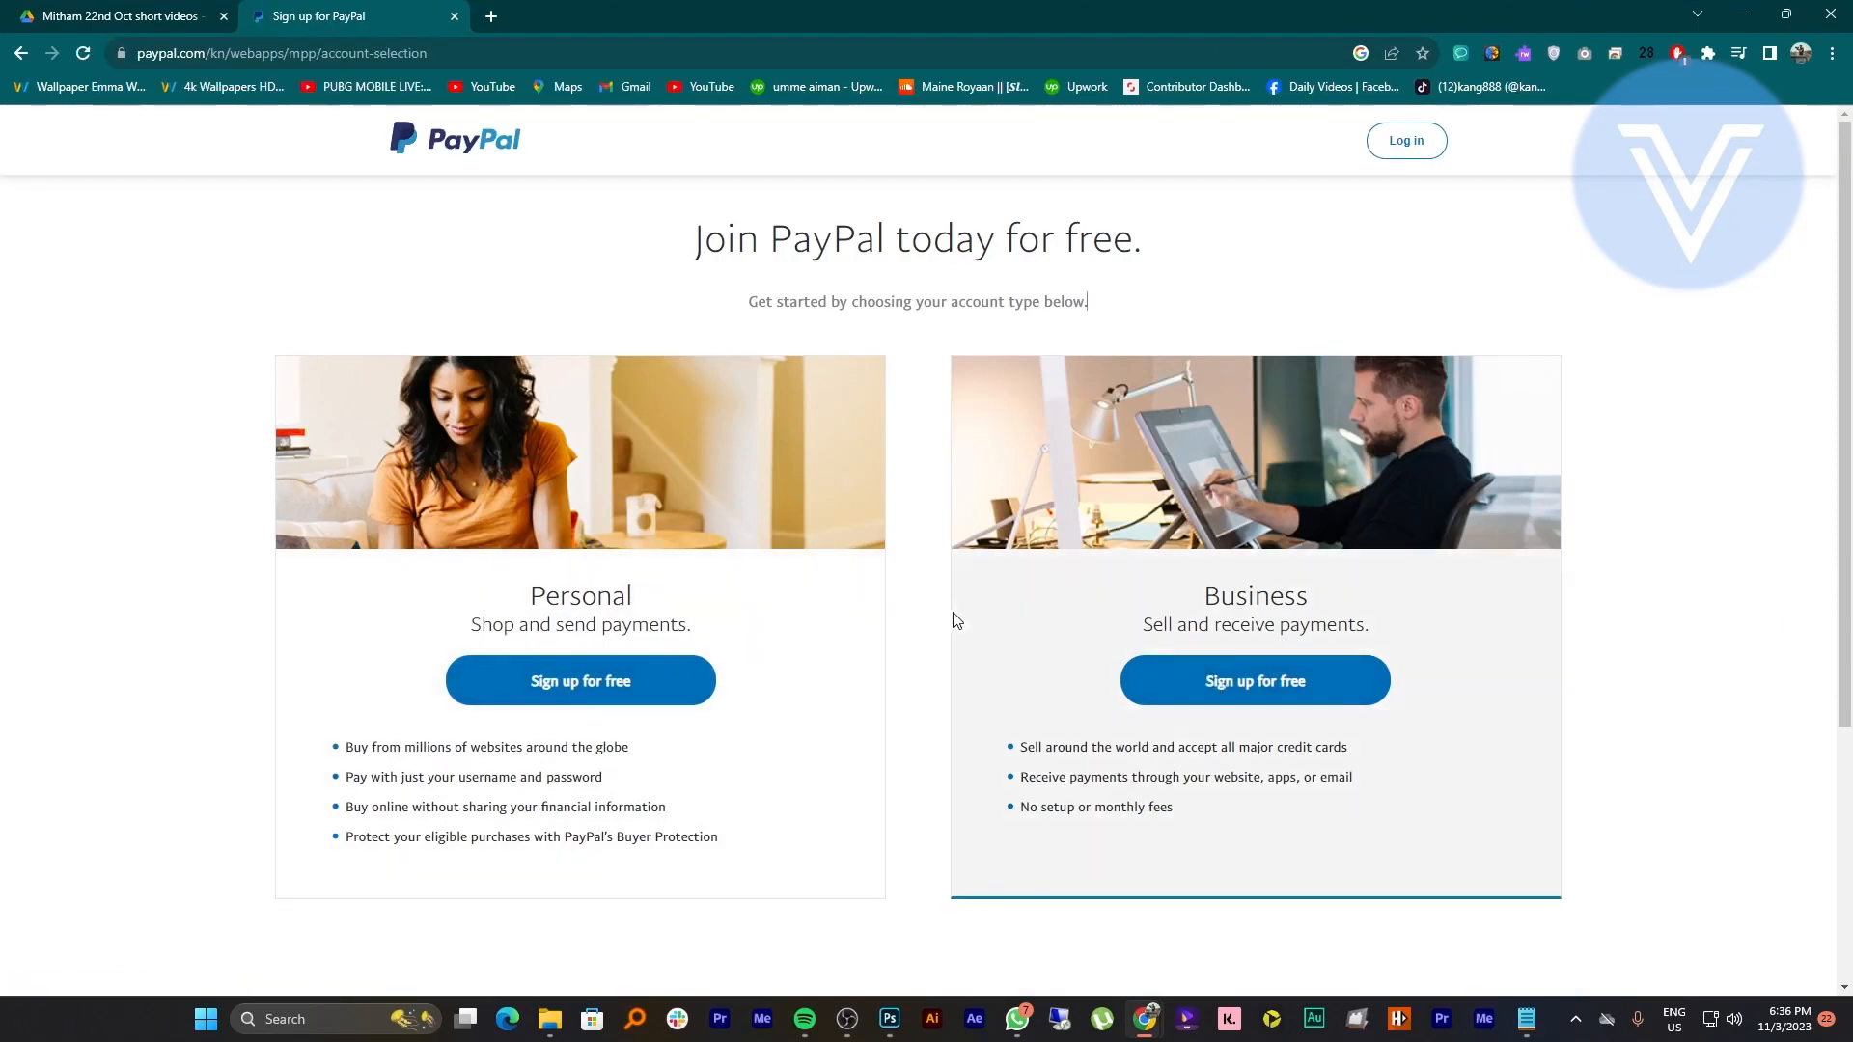
{"action": "left_click", "coordinate": [580, 681]}
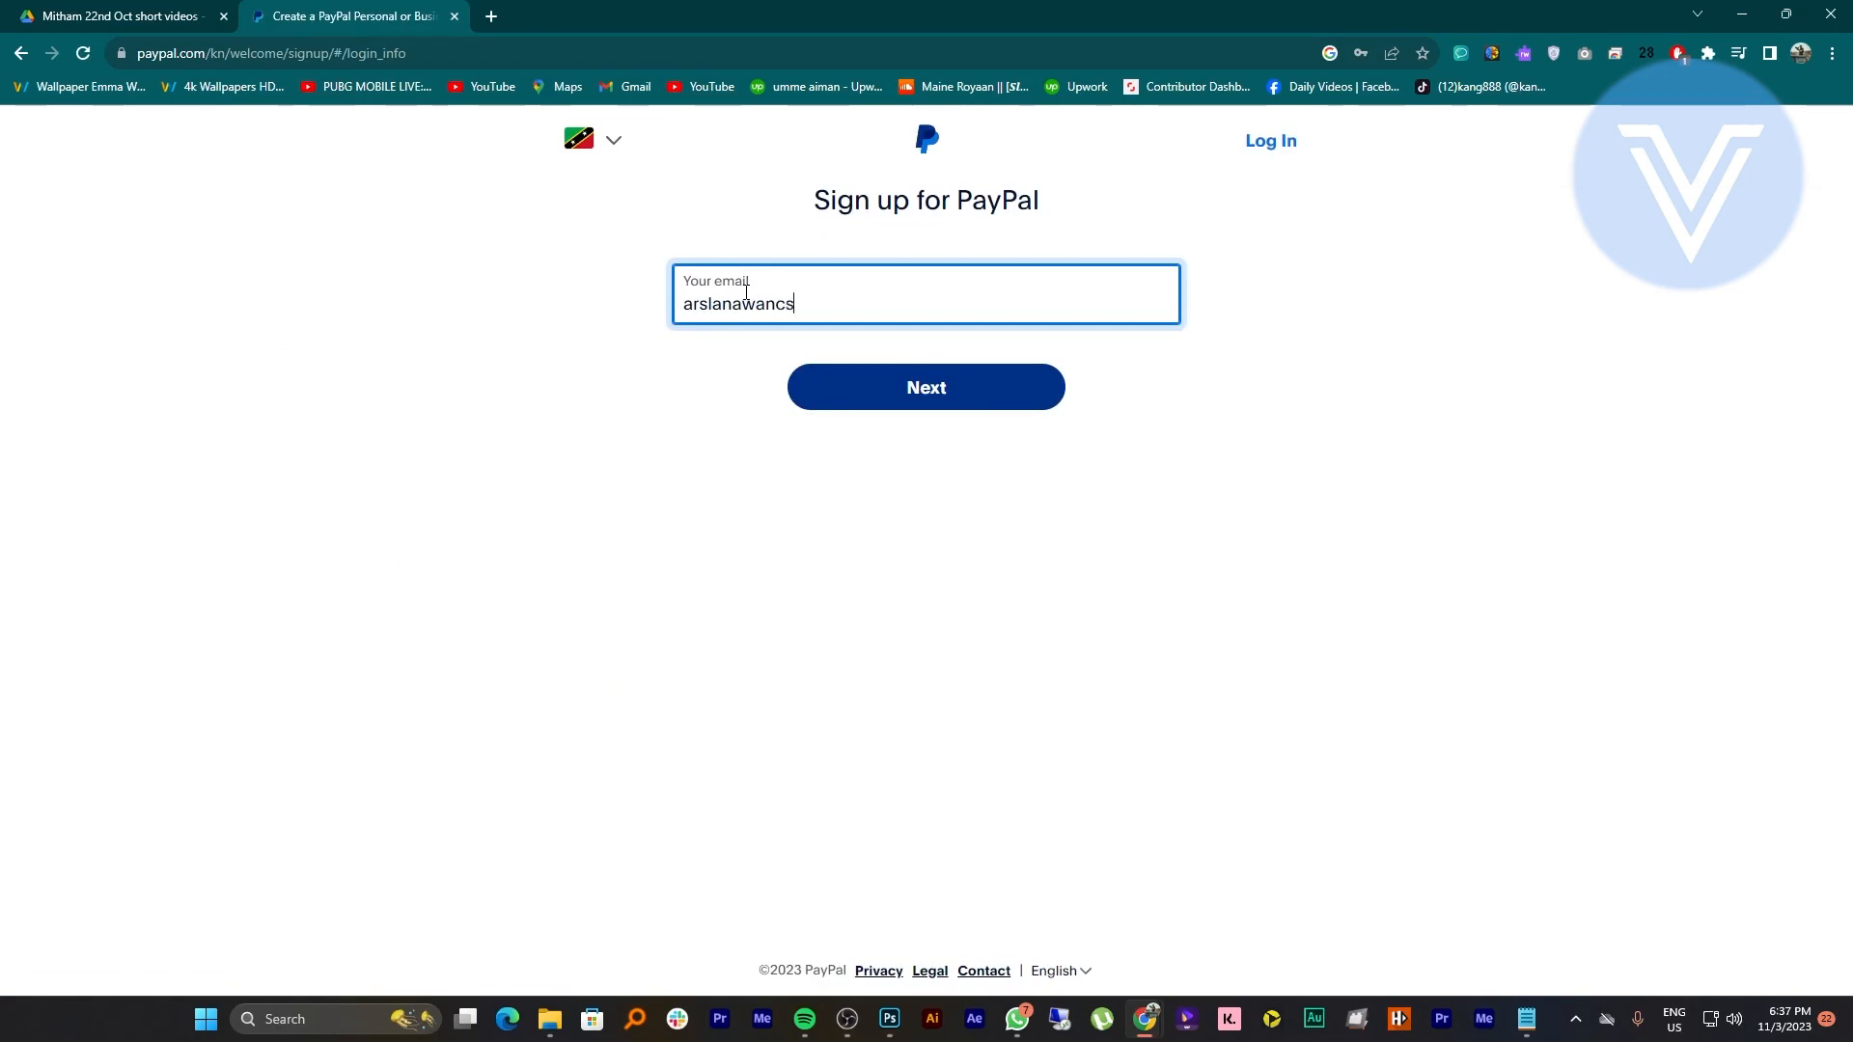
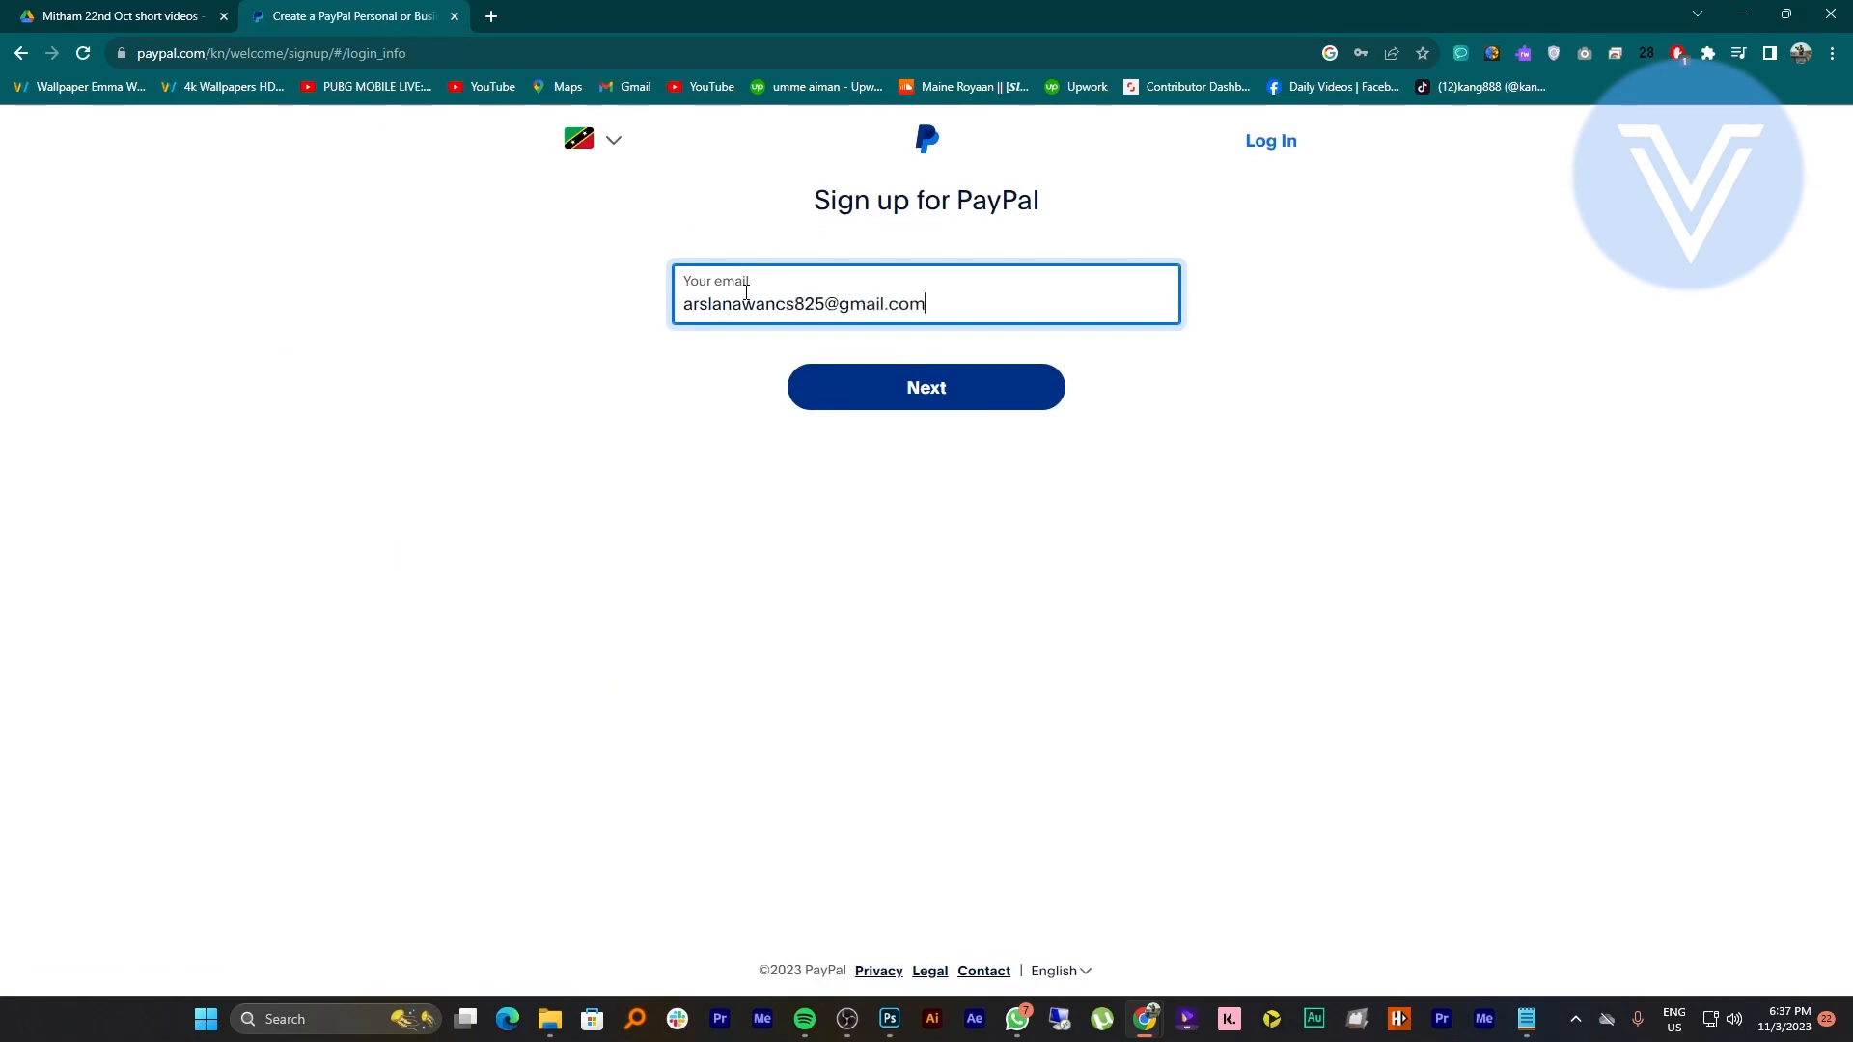
{"action": "left_click", "coordinate": [926, 386]}
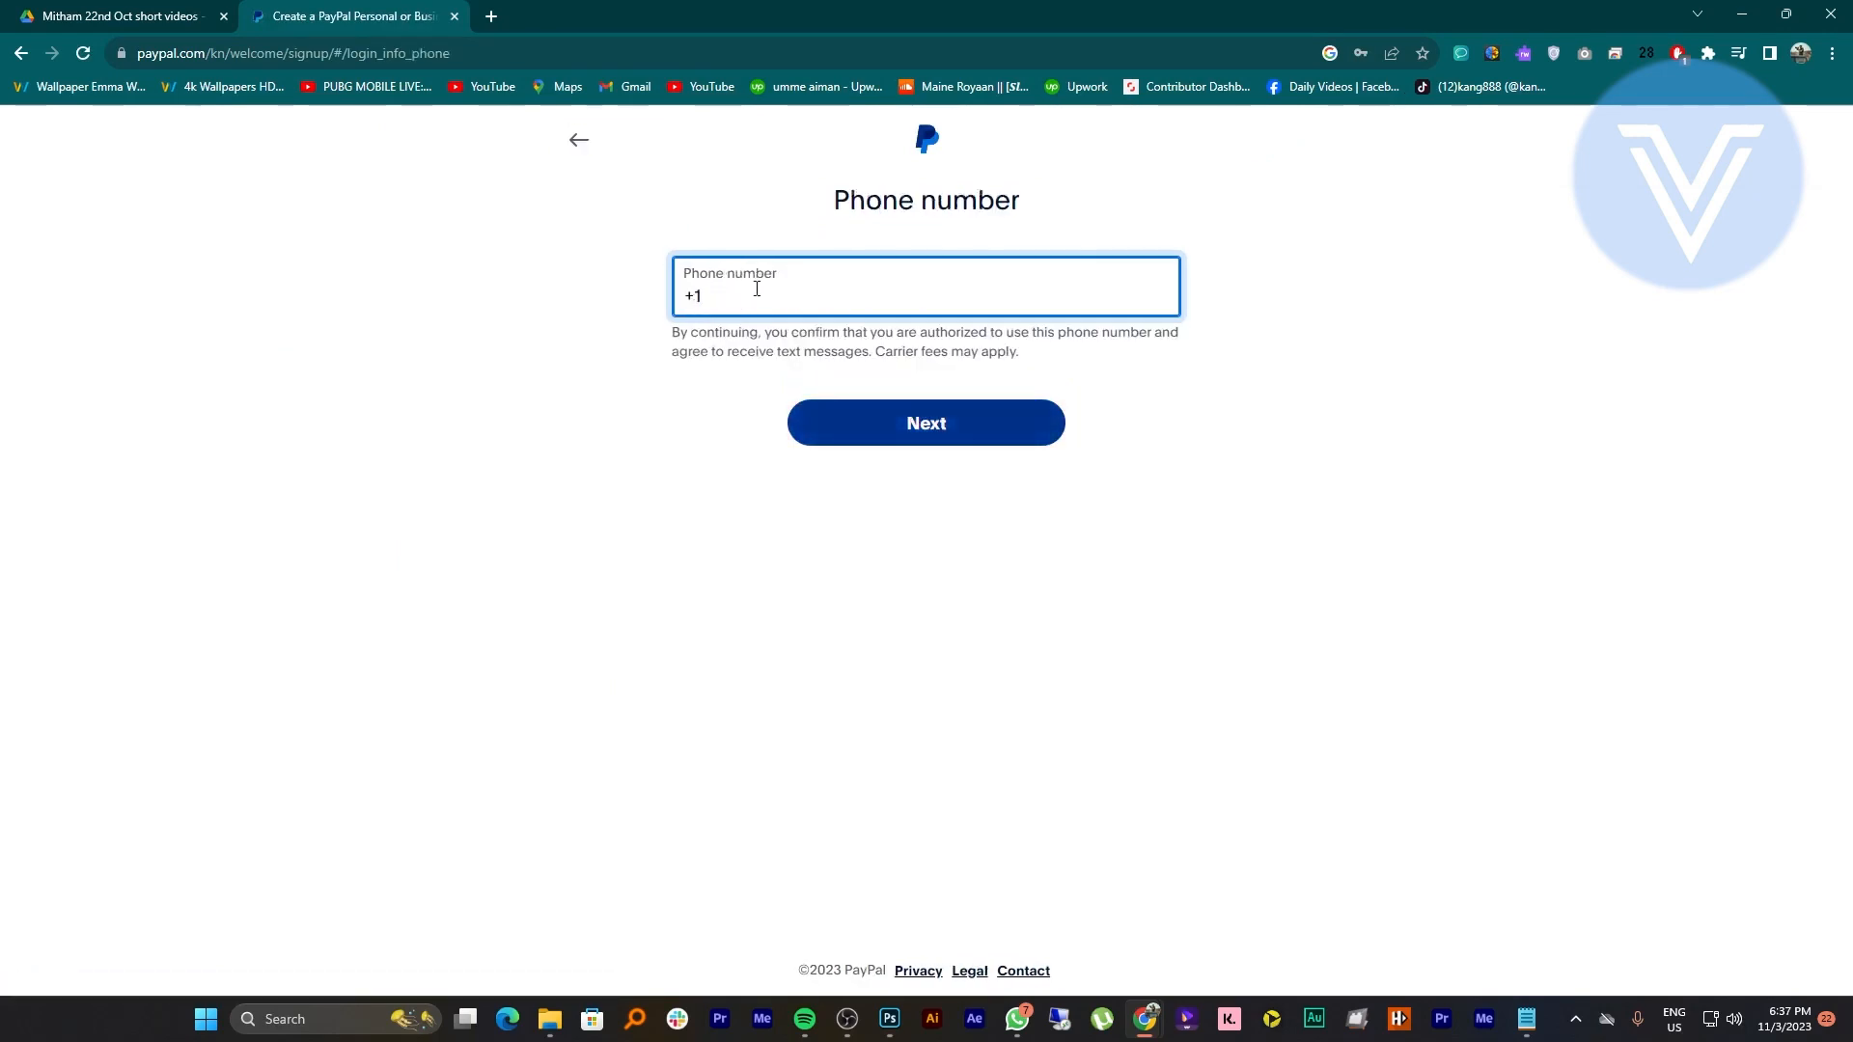
{"action": "left_click", "coordinate": [926, 422]}
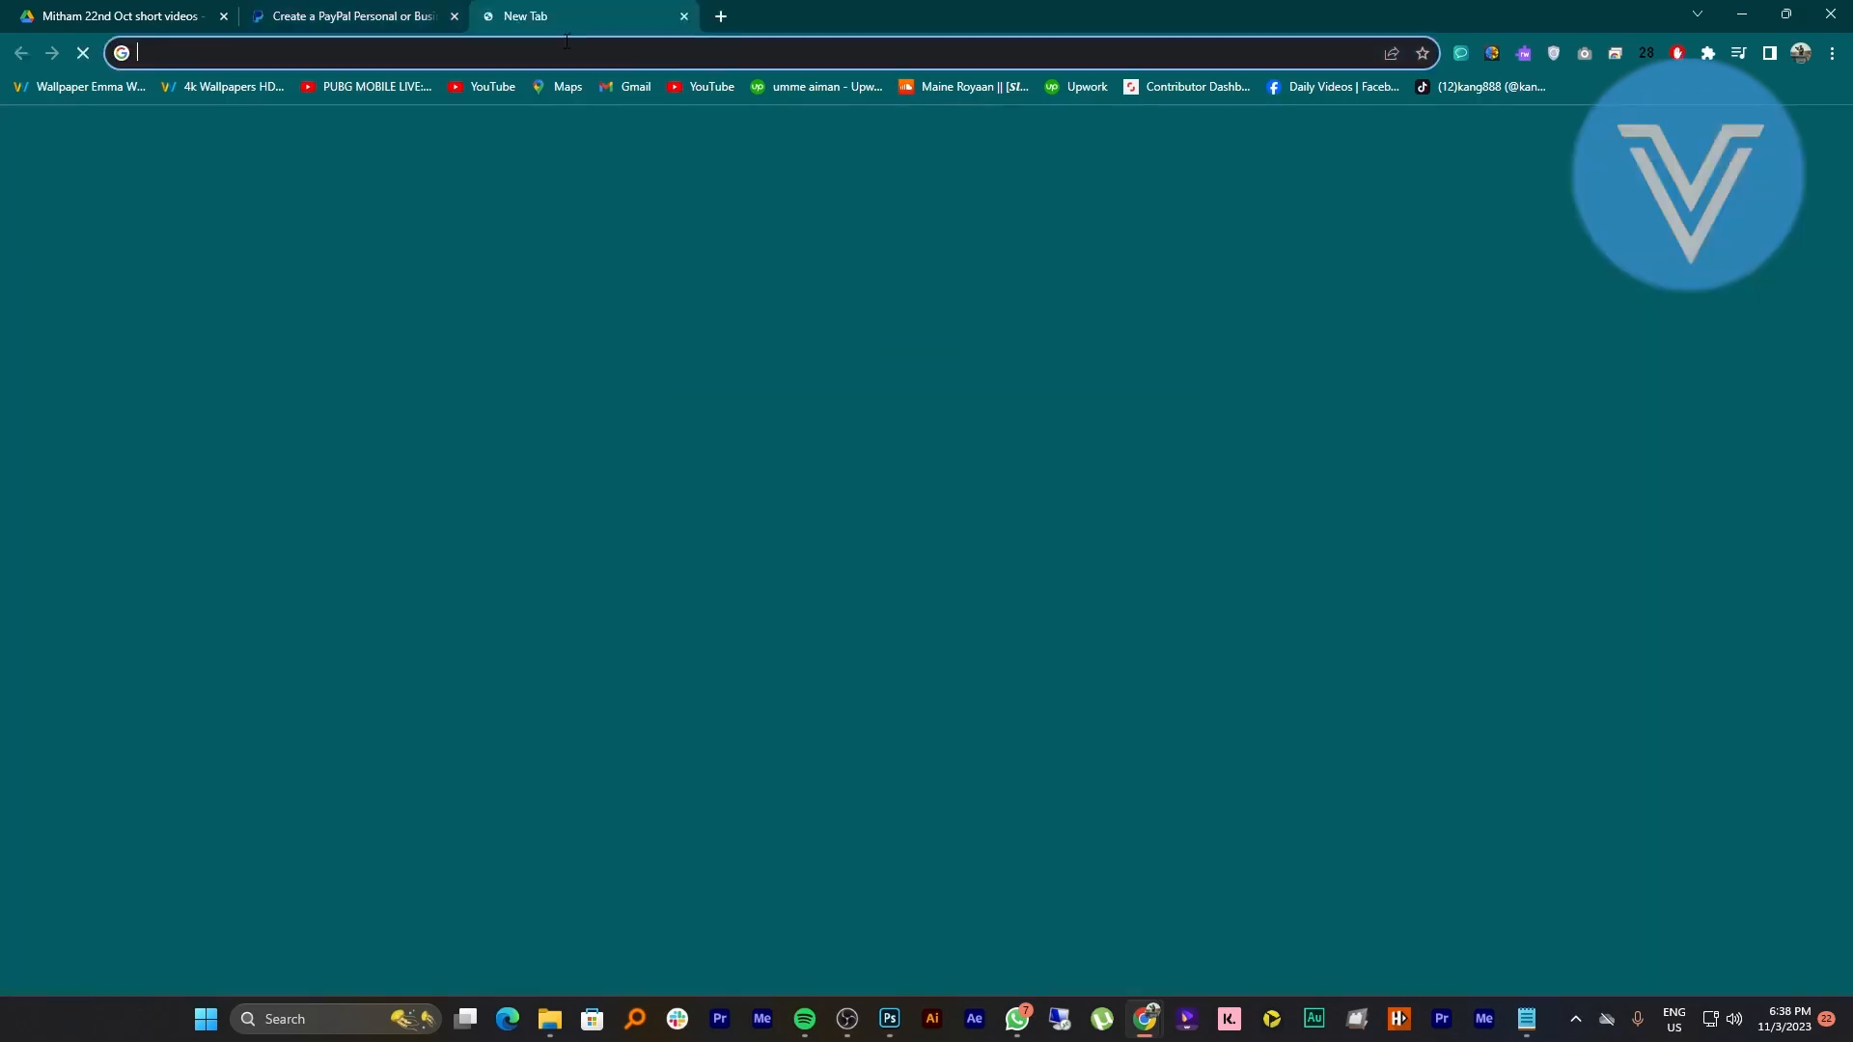
Search 'temporary mobile number' in a new tab and open the AnonymSMS result
{"action": "type", "text": "temporary mobile number"}
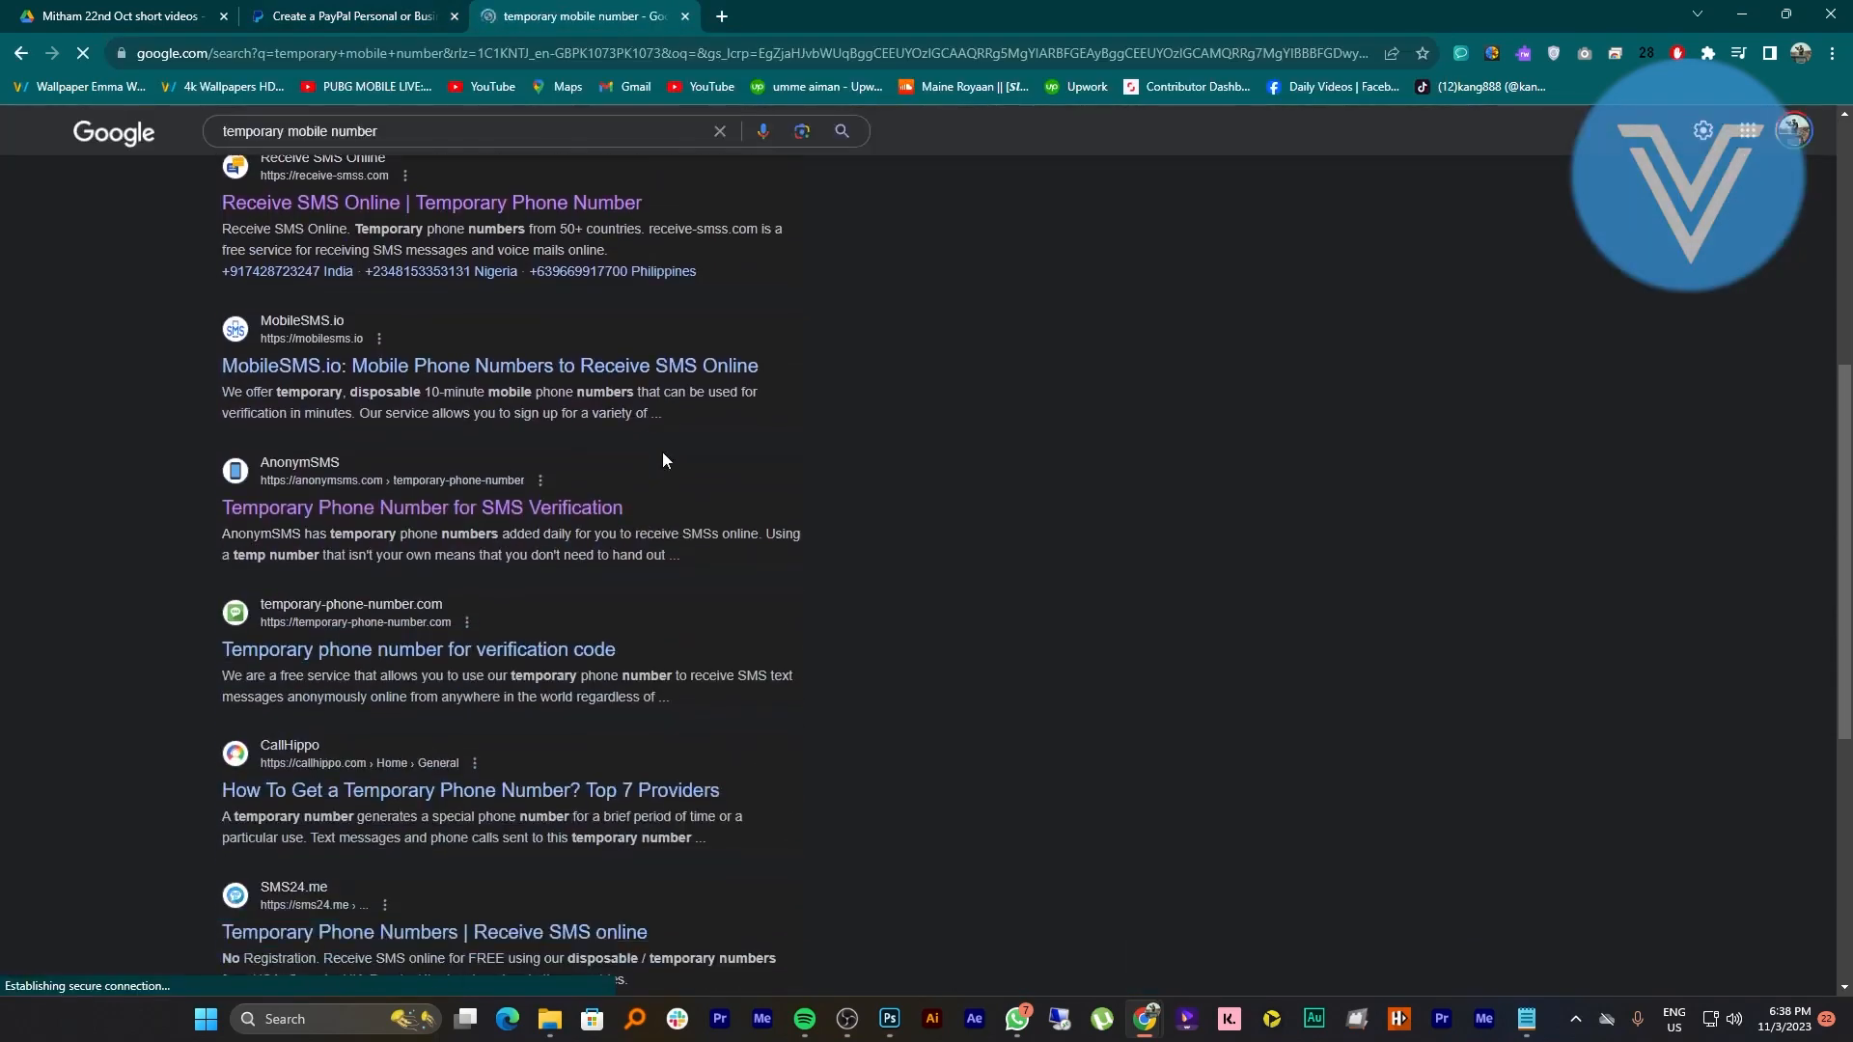
{"action": "mouse_move", "coordinate": [379, 507]}
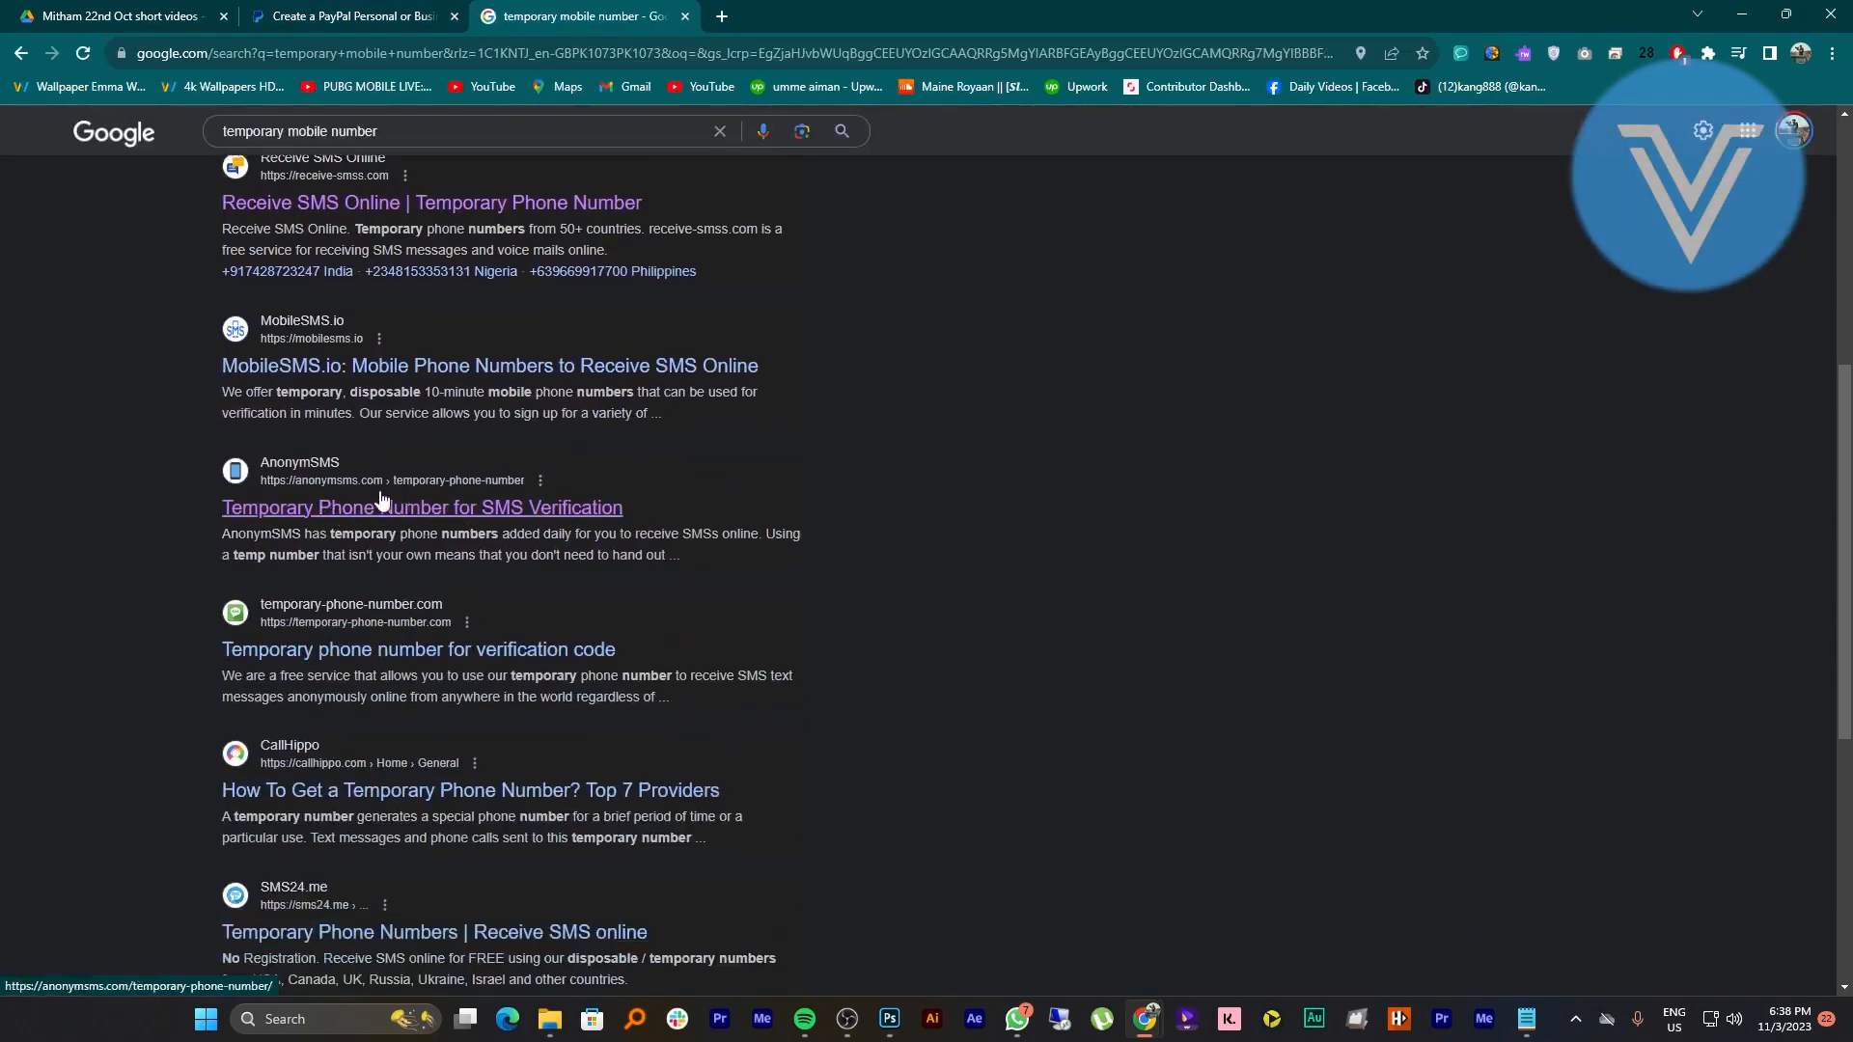
{"action": "left_click", "coordinate": [422, 507]}
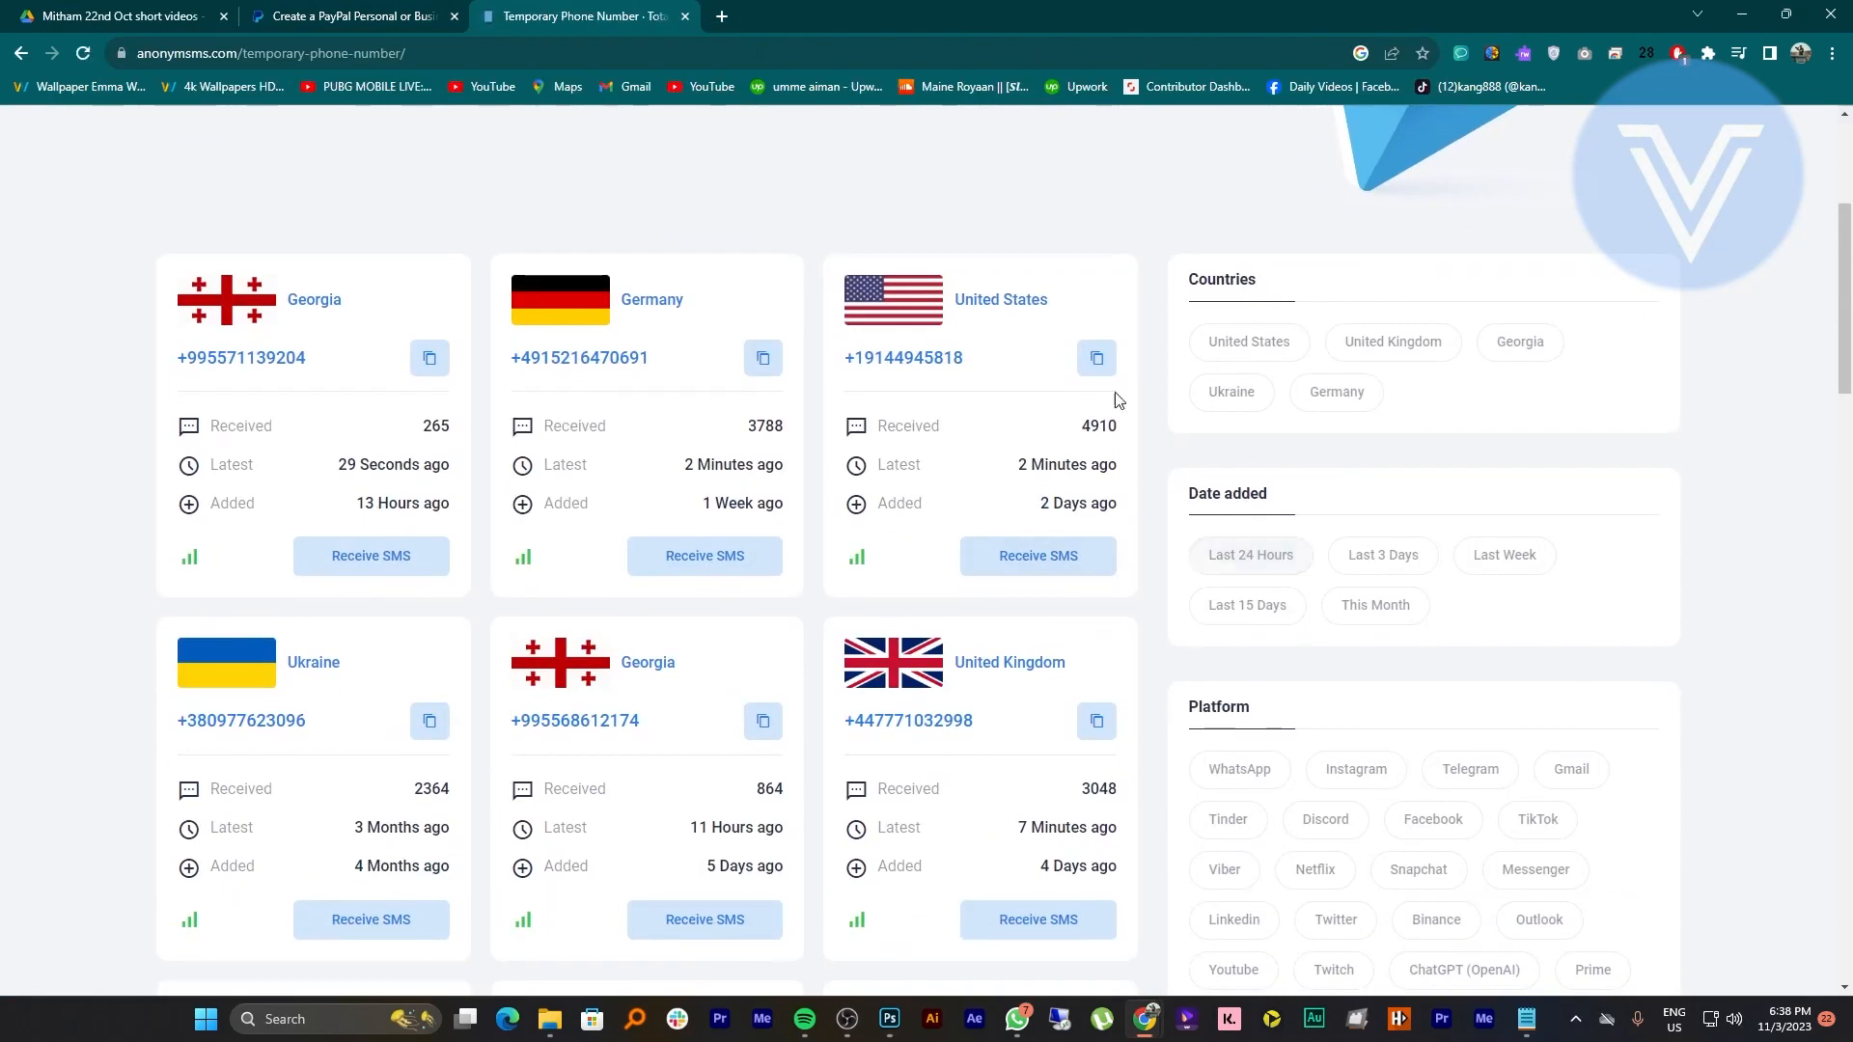
{"action": "right_click", "coordinate": [774, 295]}
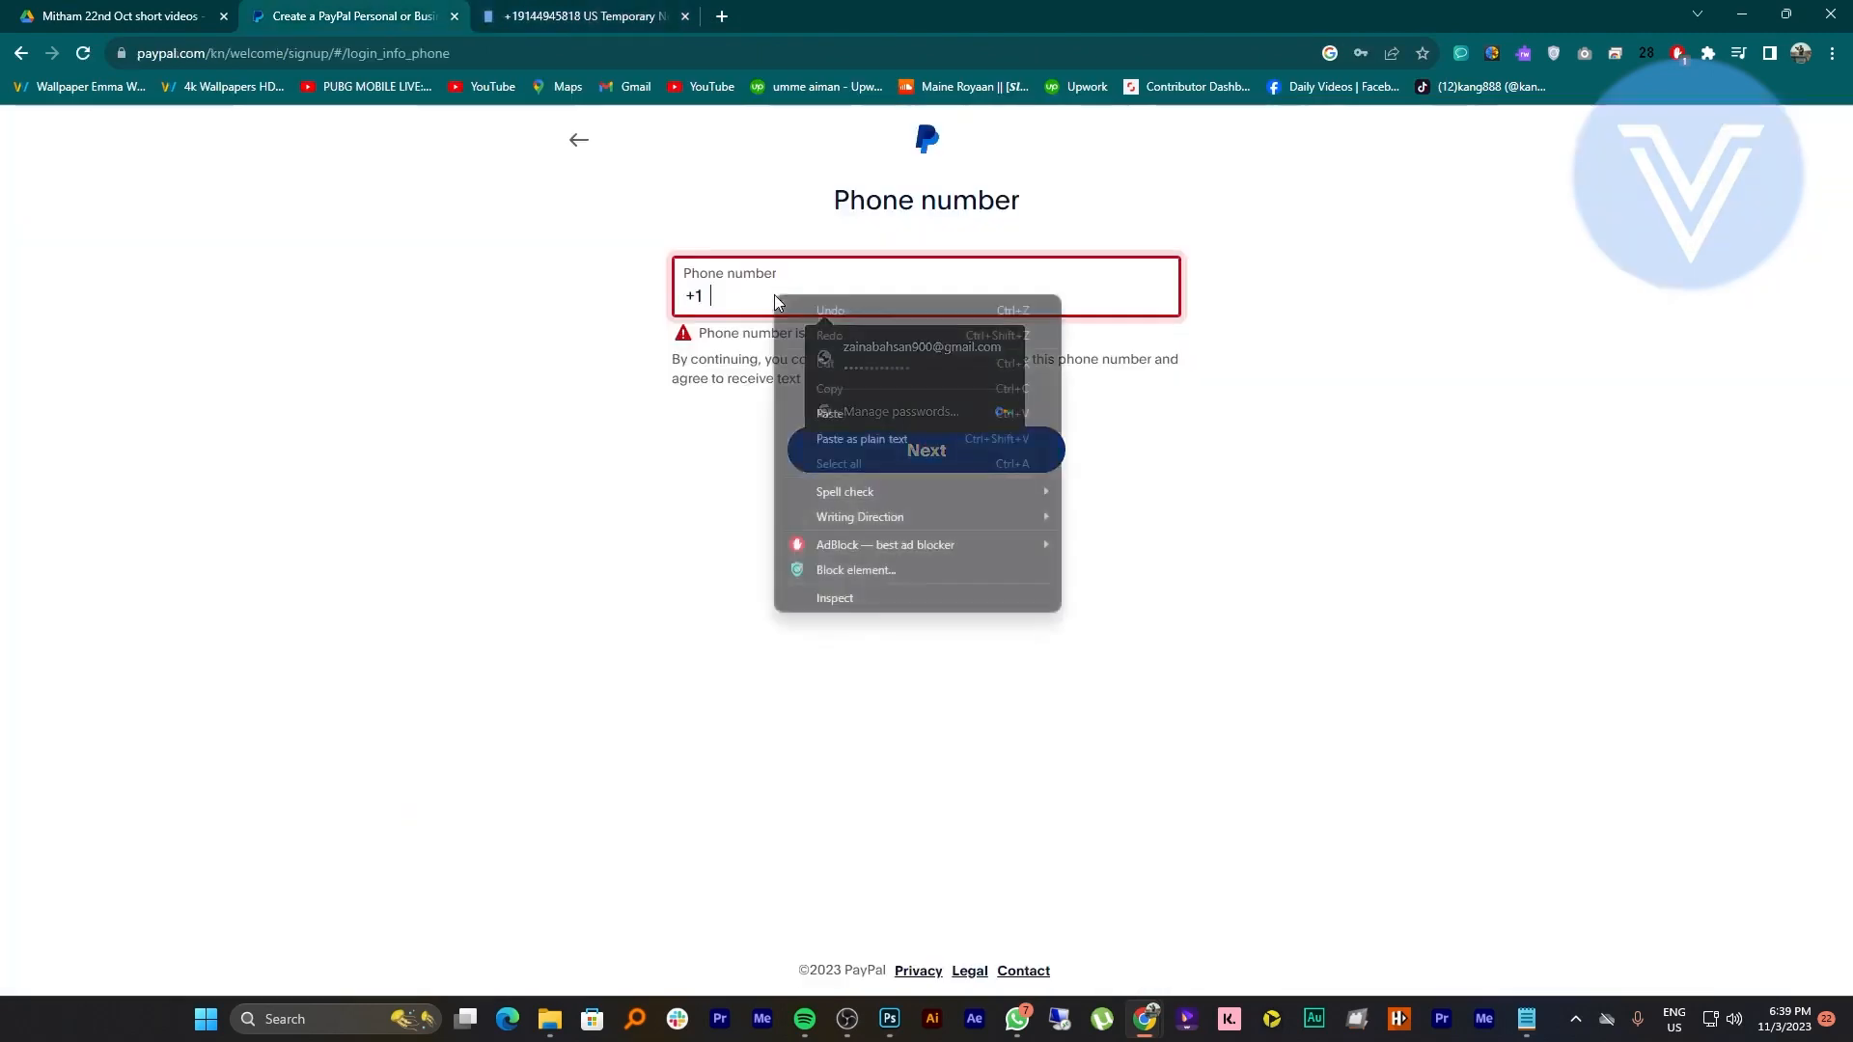
{"action": "left_click", "coordinate": [830, 438]}
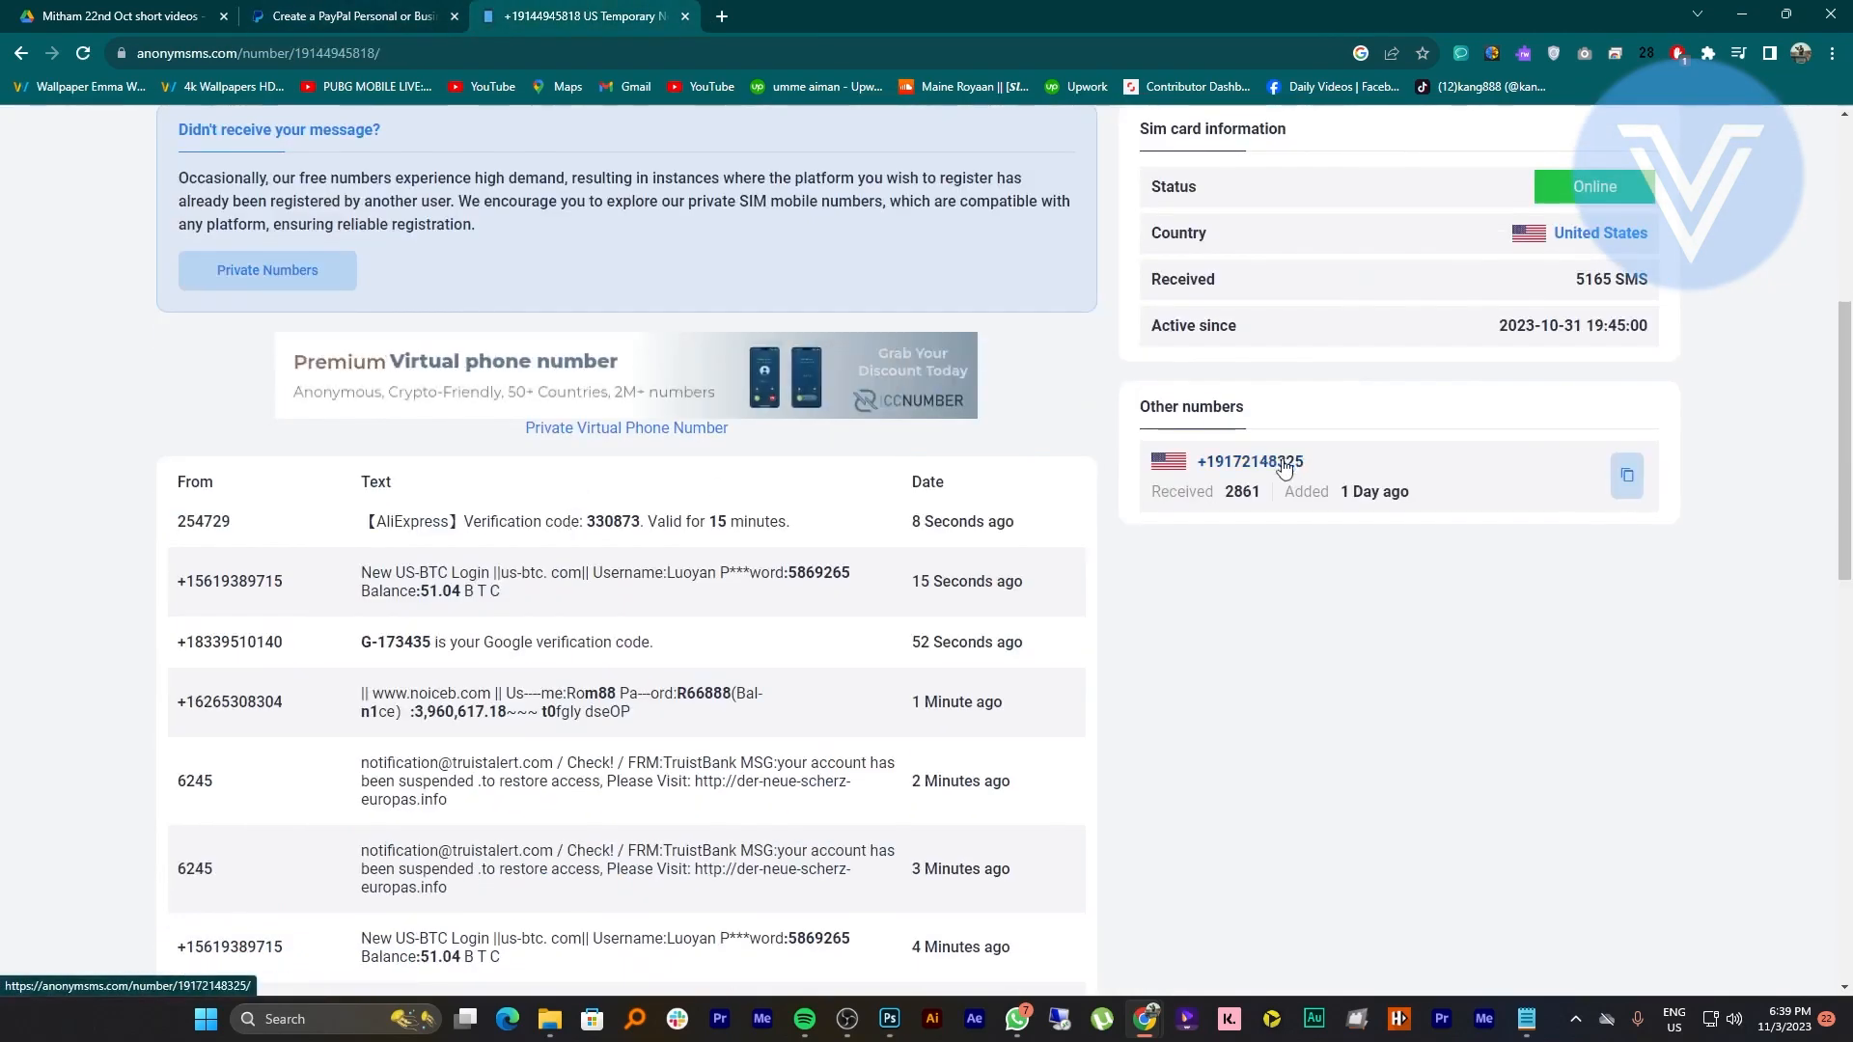
{"action": "left_click", "coordinate": [1249, 462]}
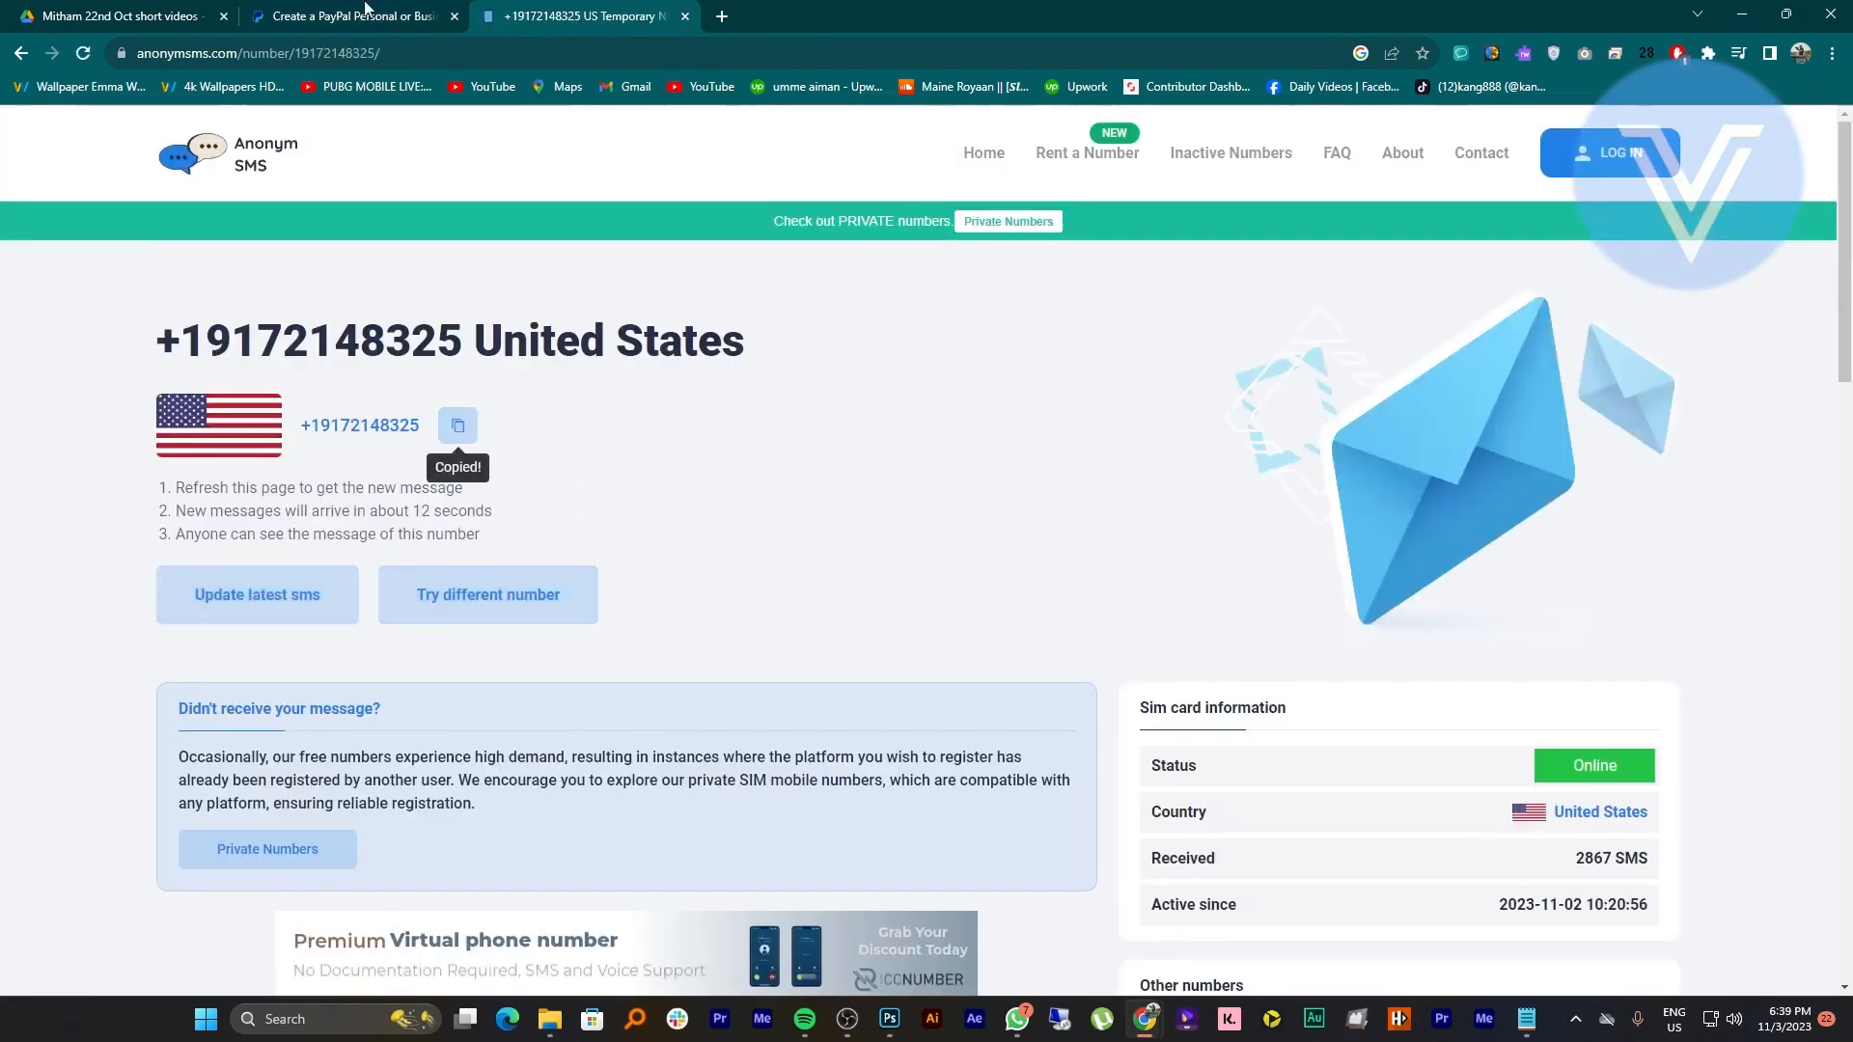
{"action": "left_click", "coordinate": [346, 15]}
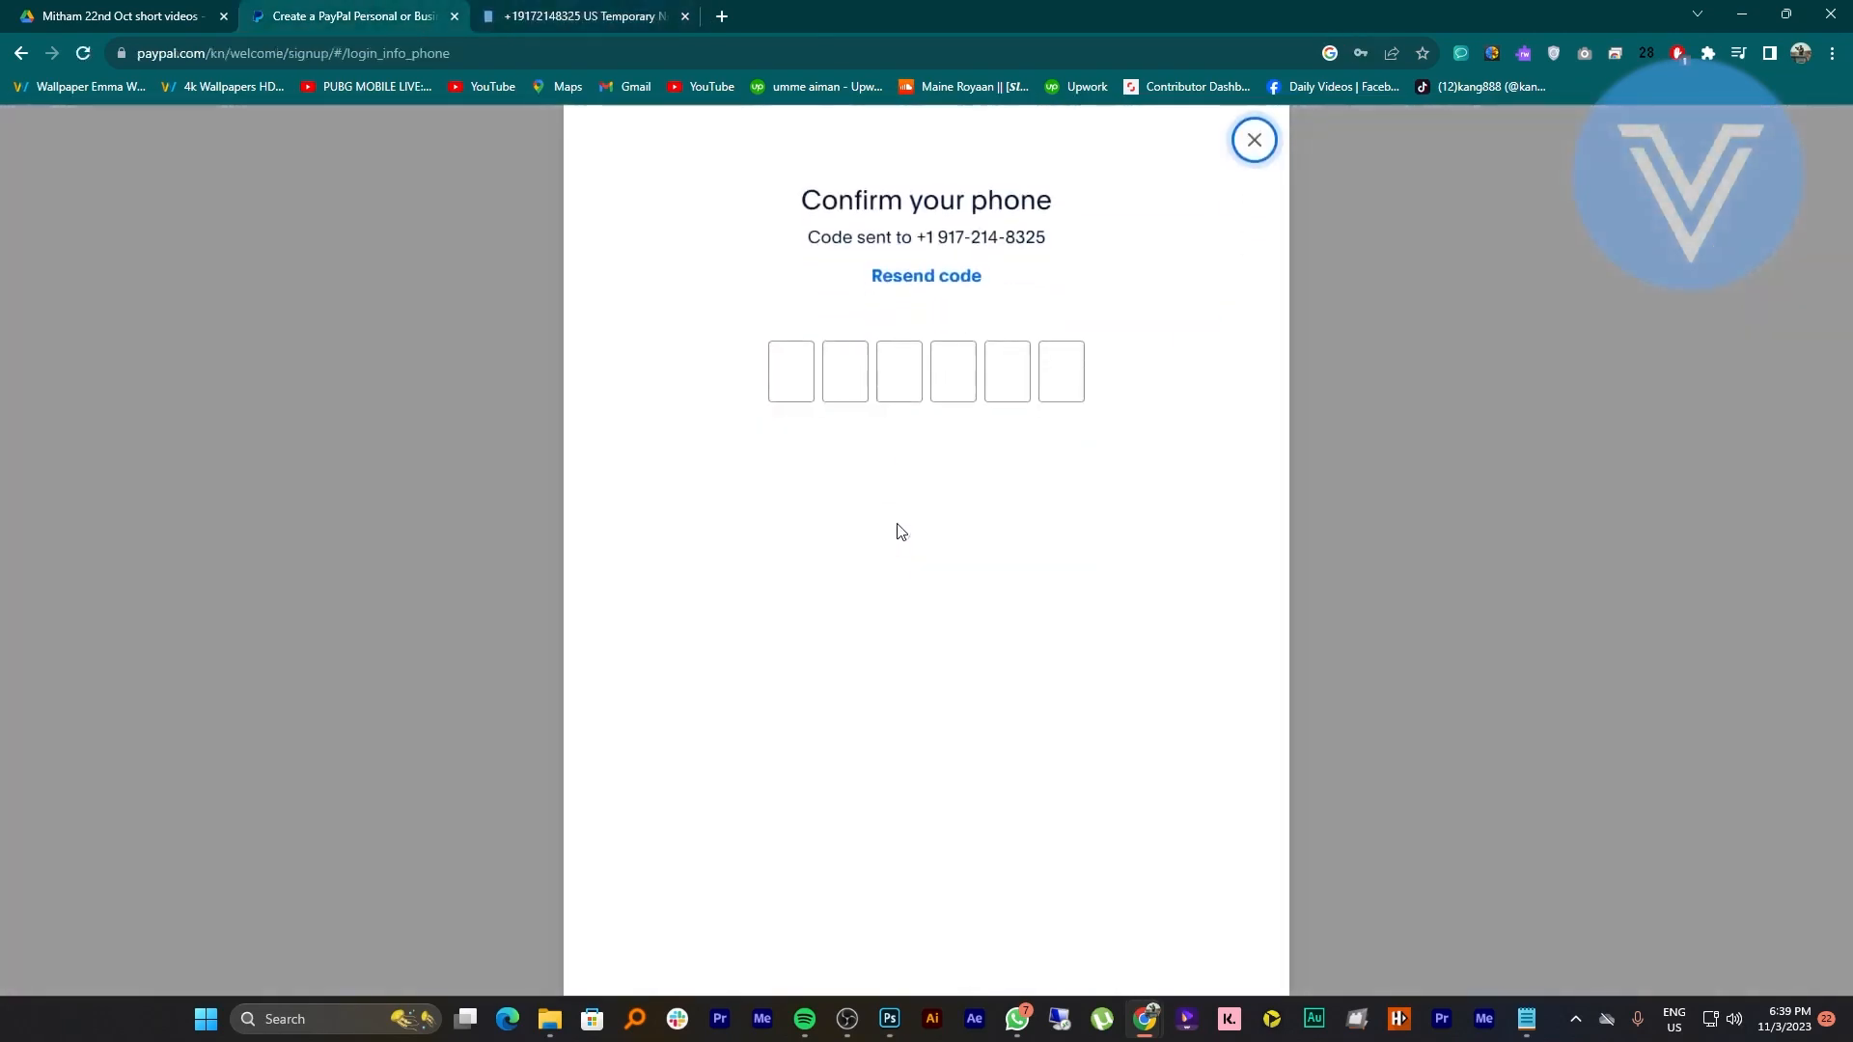
Copy the PayPal security code from the temporary number's received messages
{"action": "left_click", "coordinate": [579, 15]}
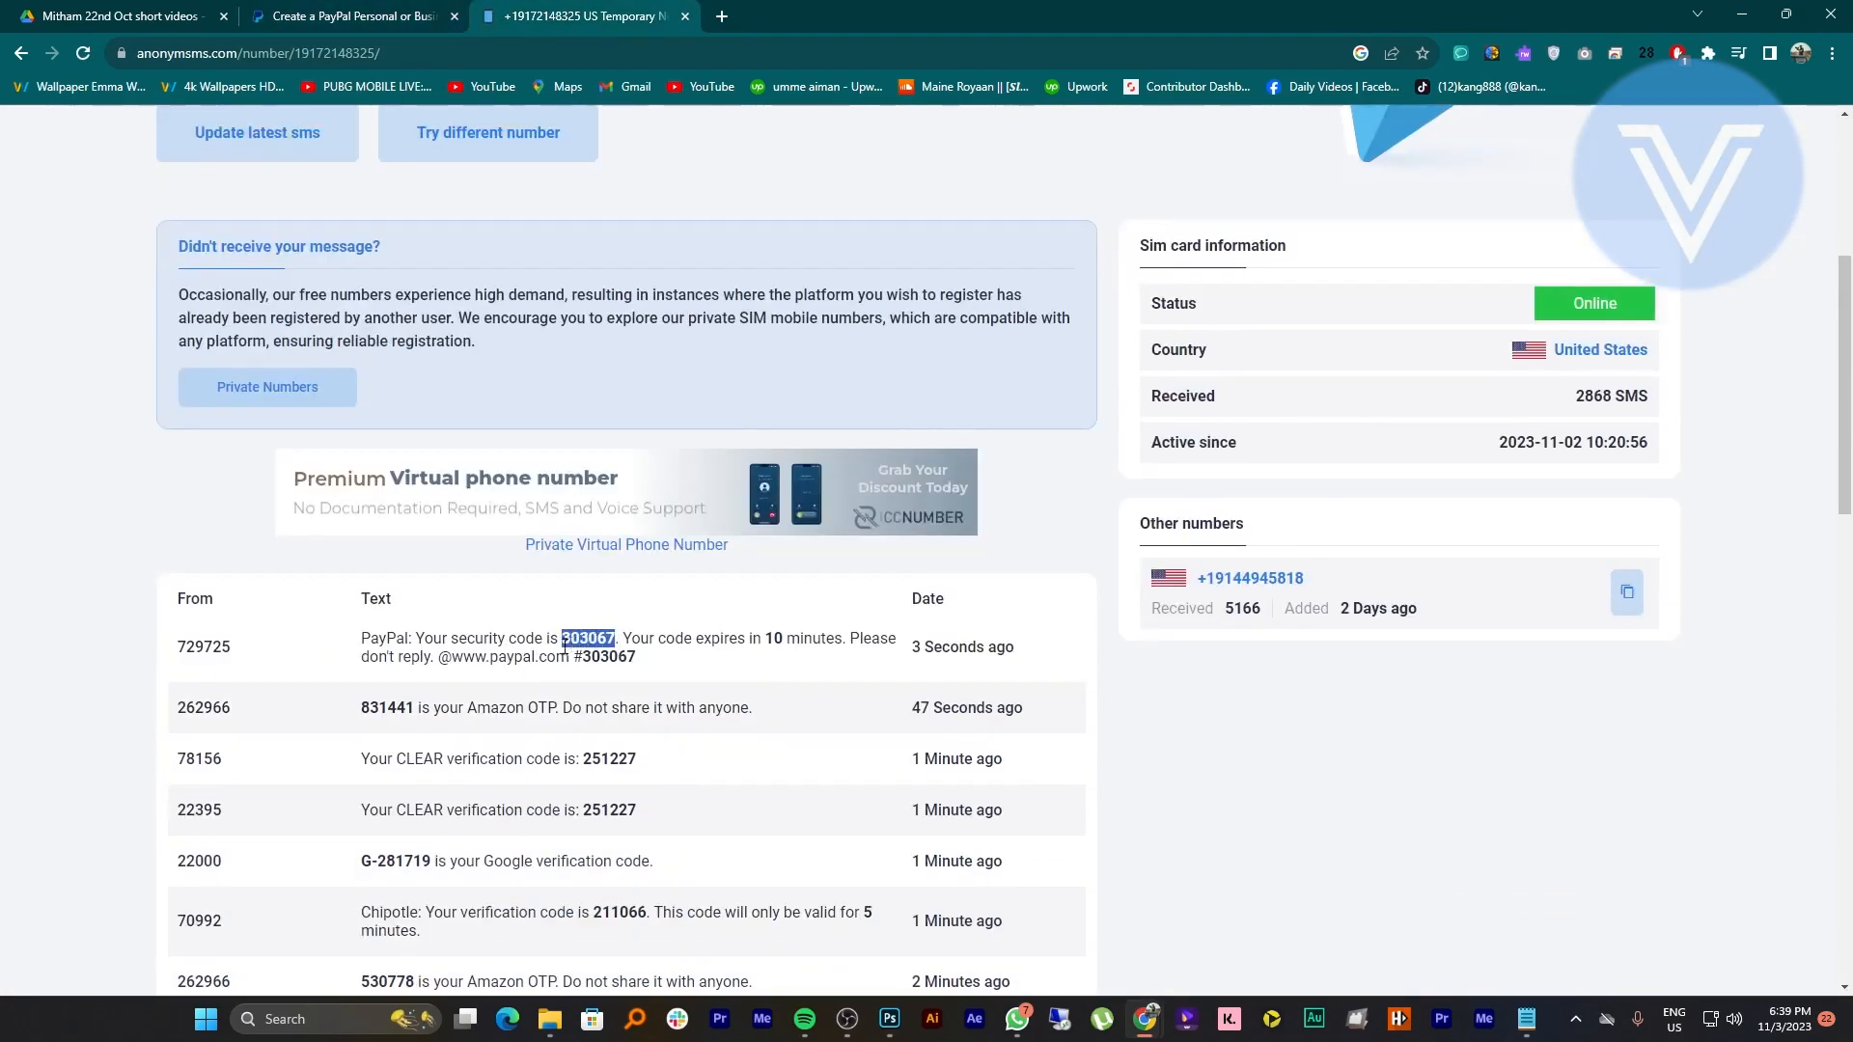
{"action": "right_click", "coordinate": [789, 368]}
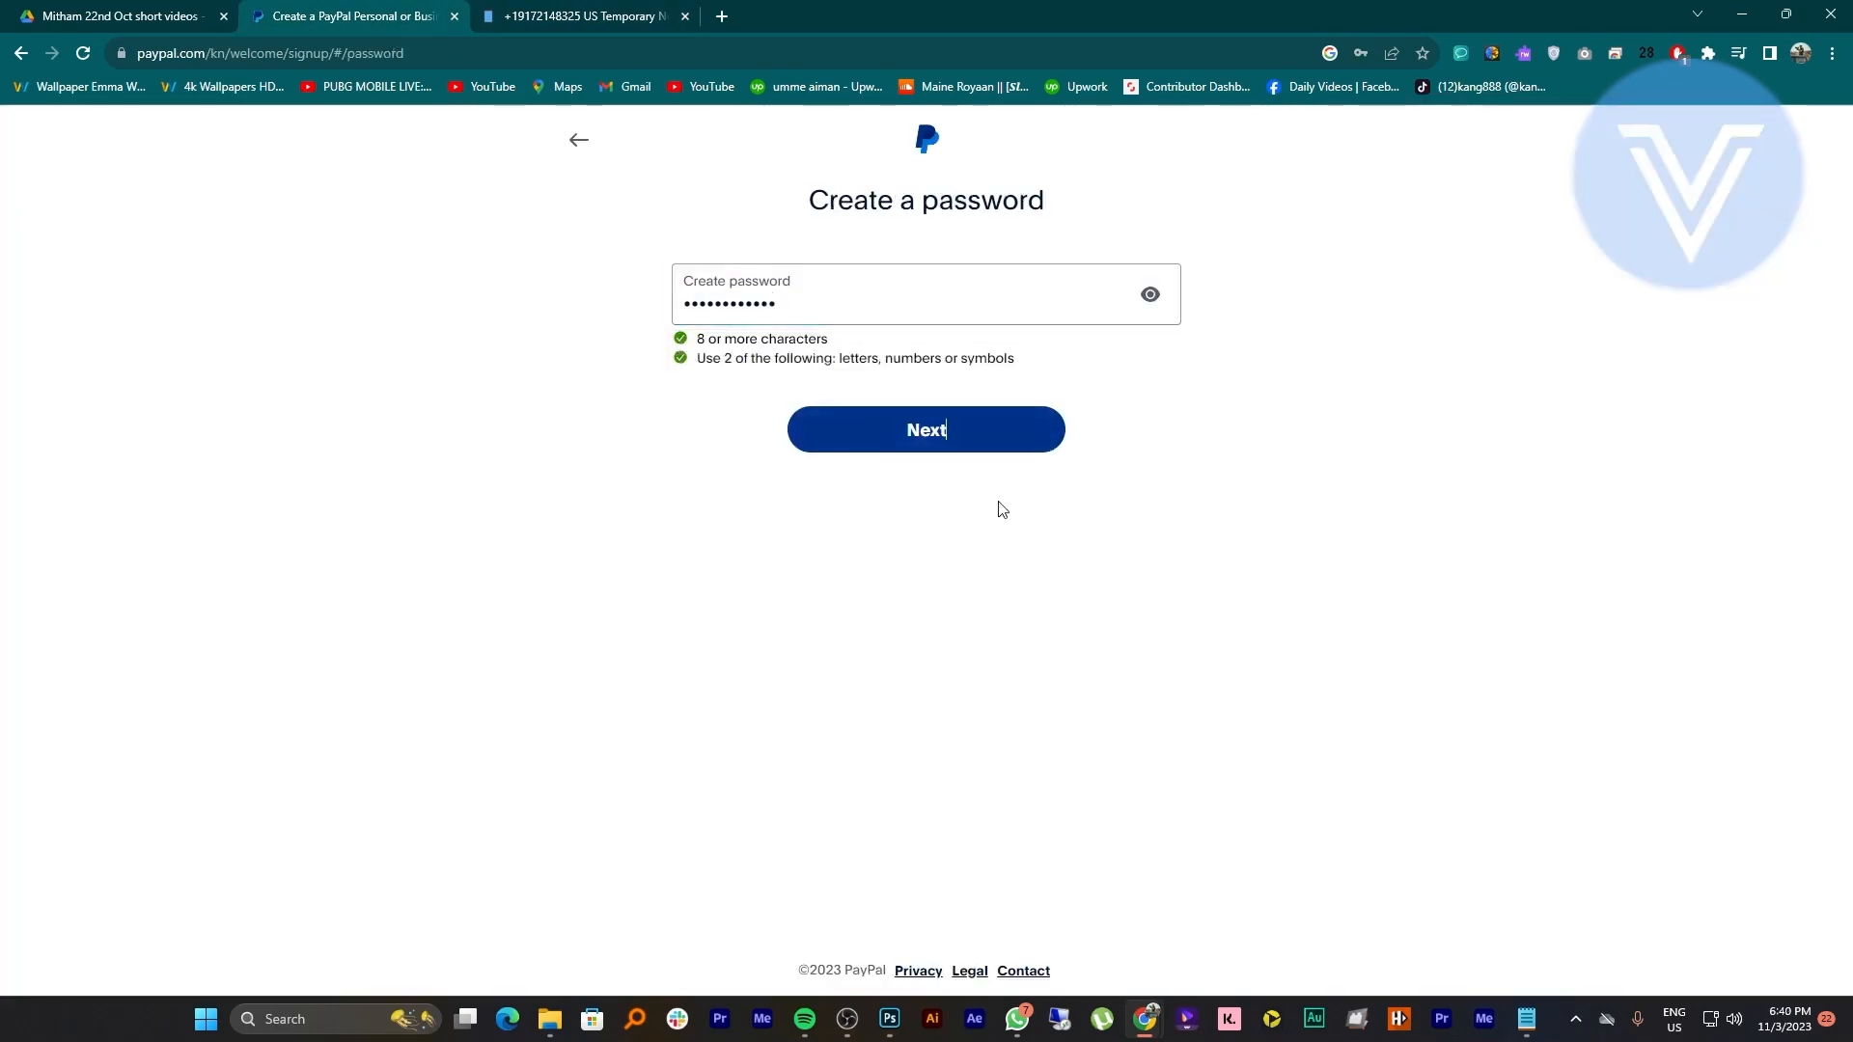
{"action": "left_click", "coordinate": [925, 429]}
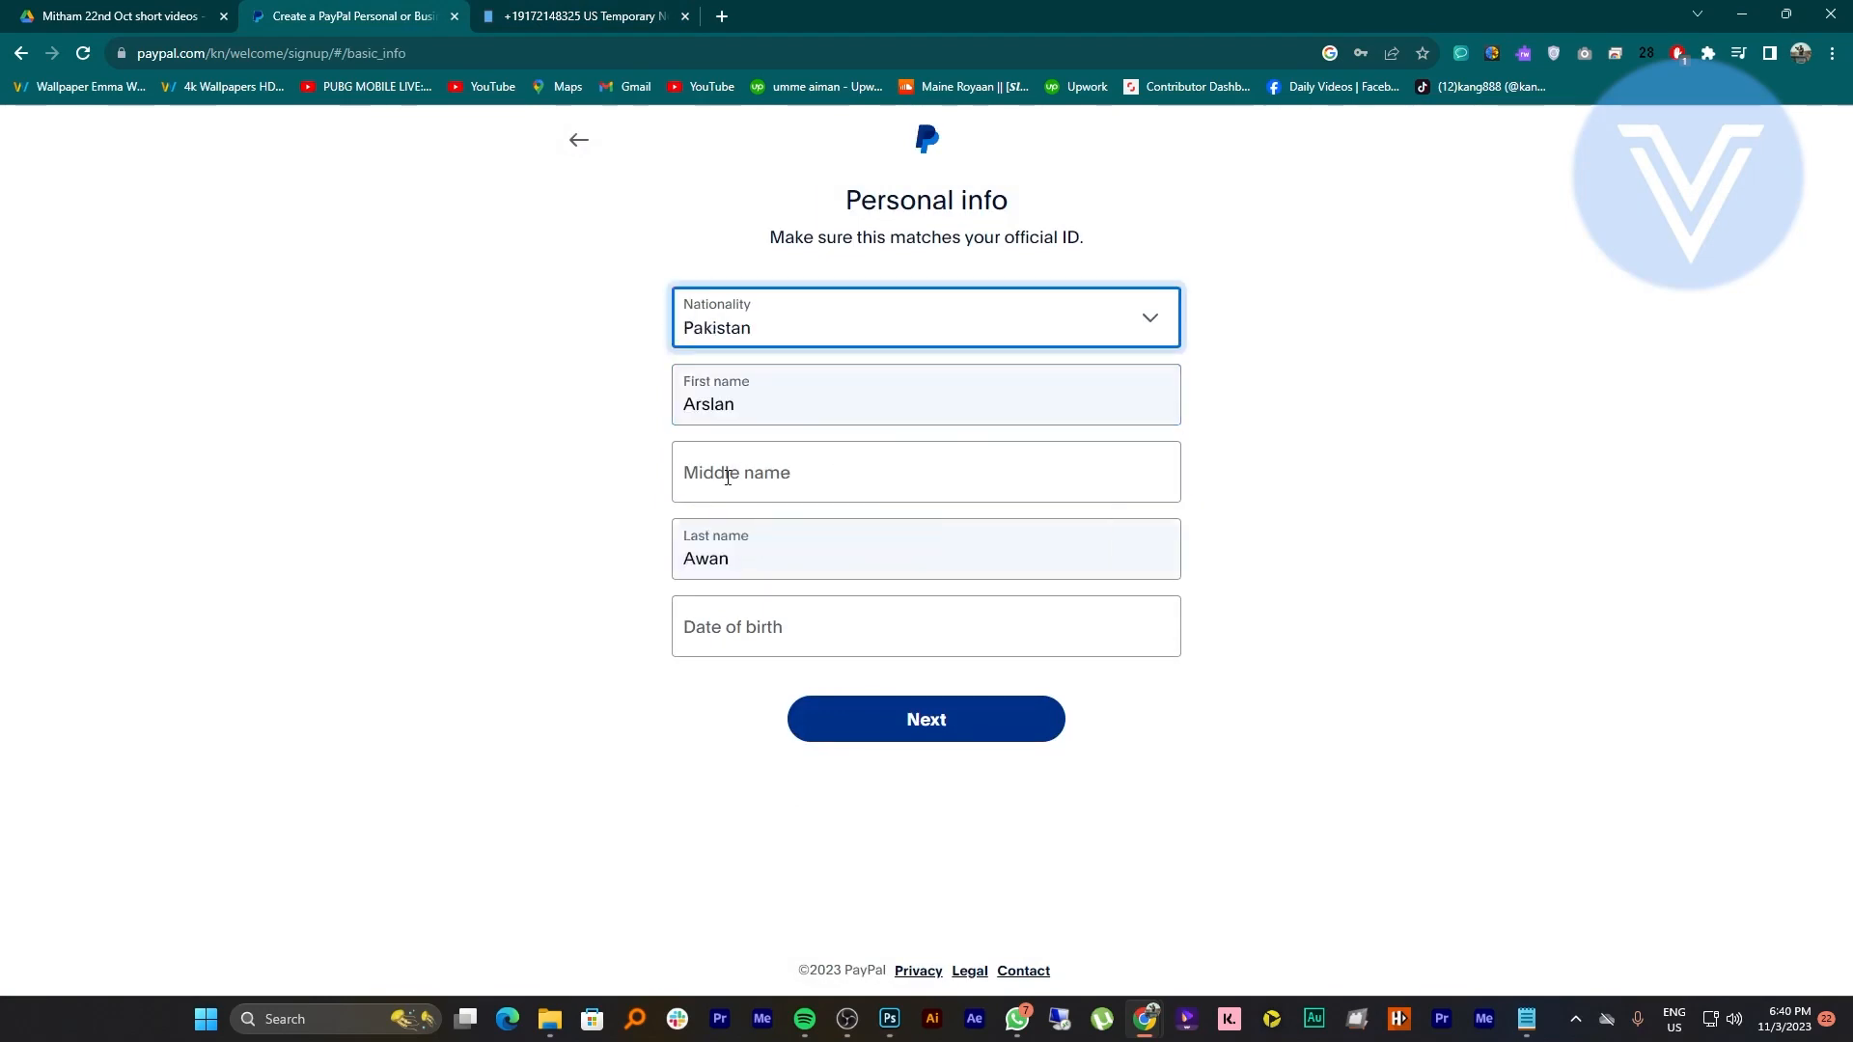
{"action": "type", "text": "02/__/____"}
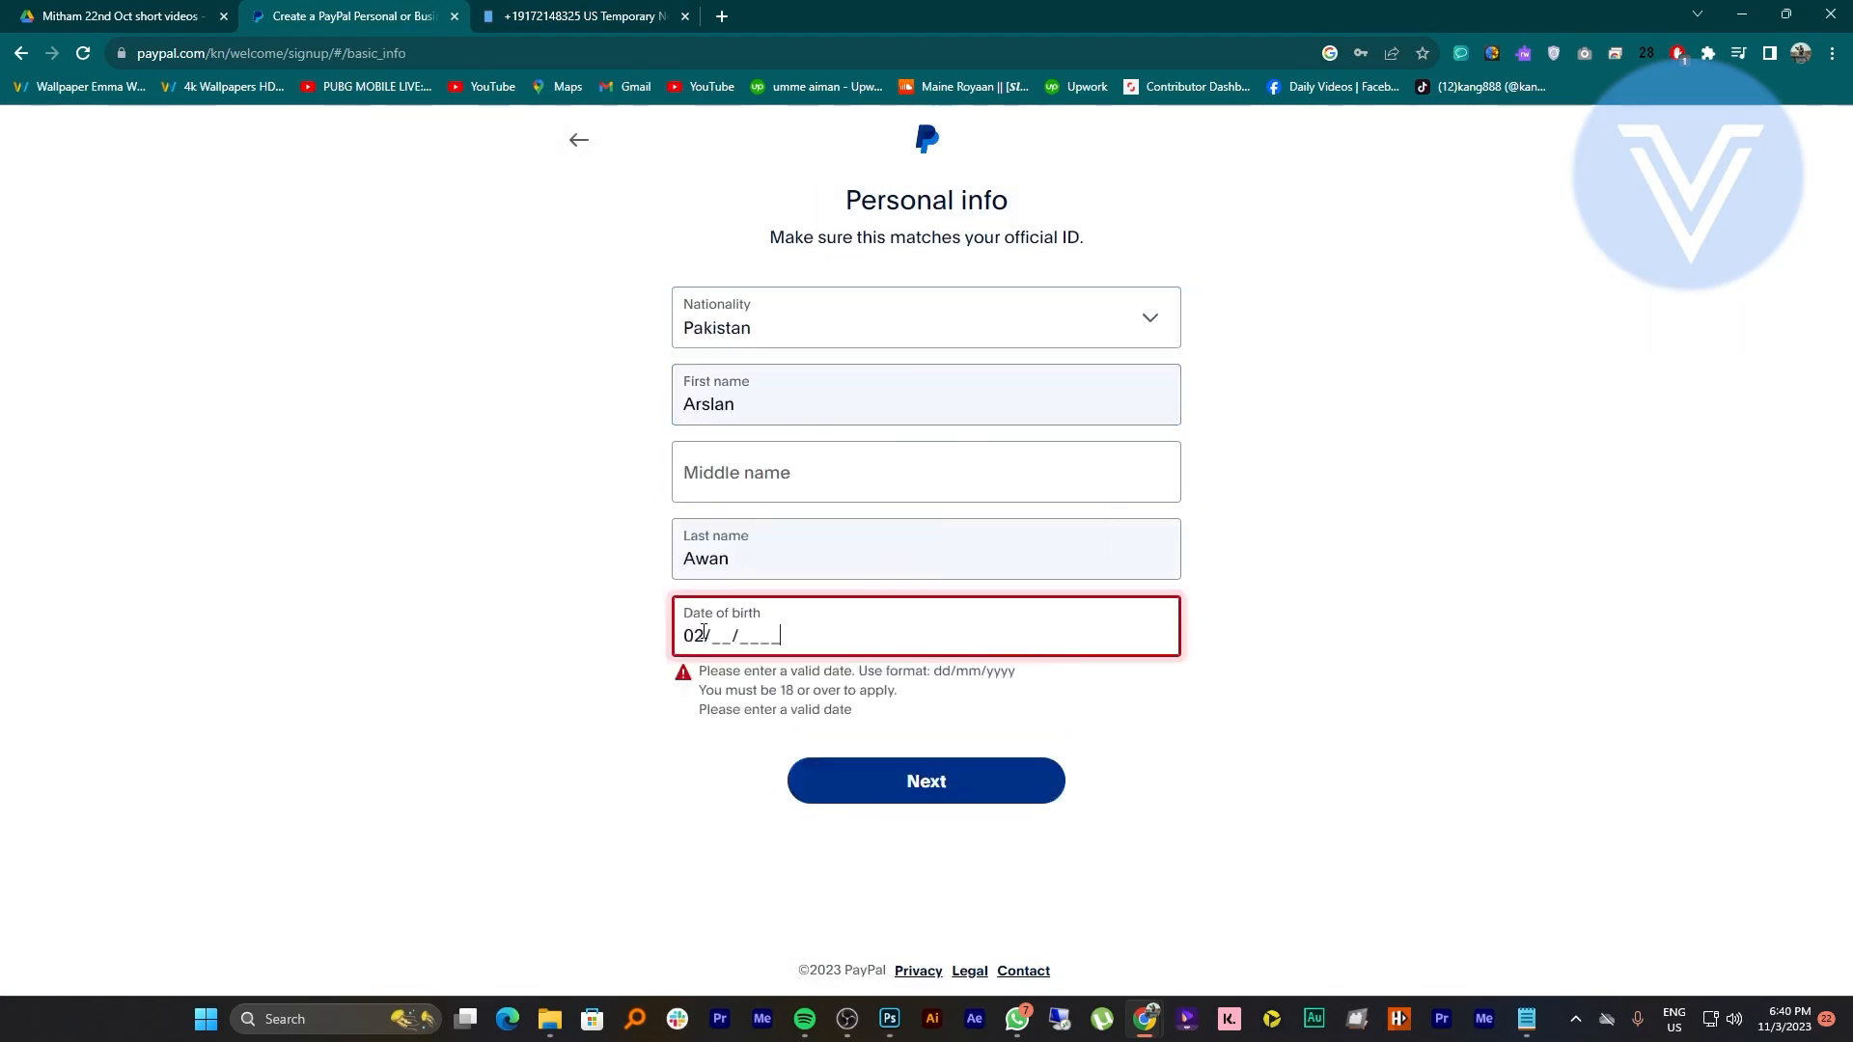
{"action": "type", "text": "09/2000"}
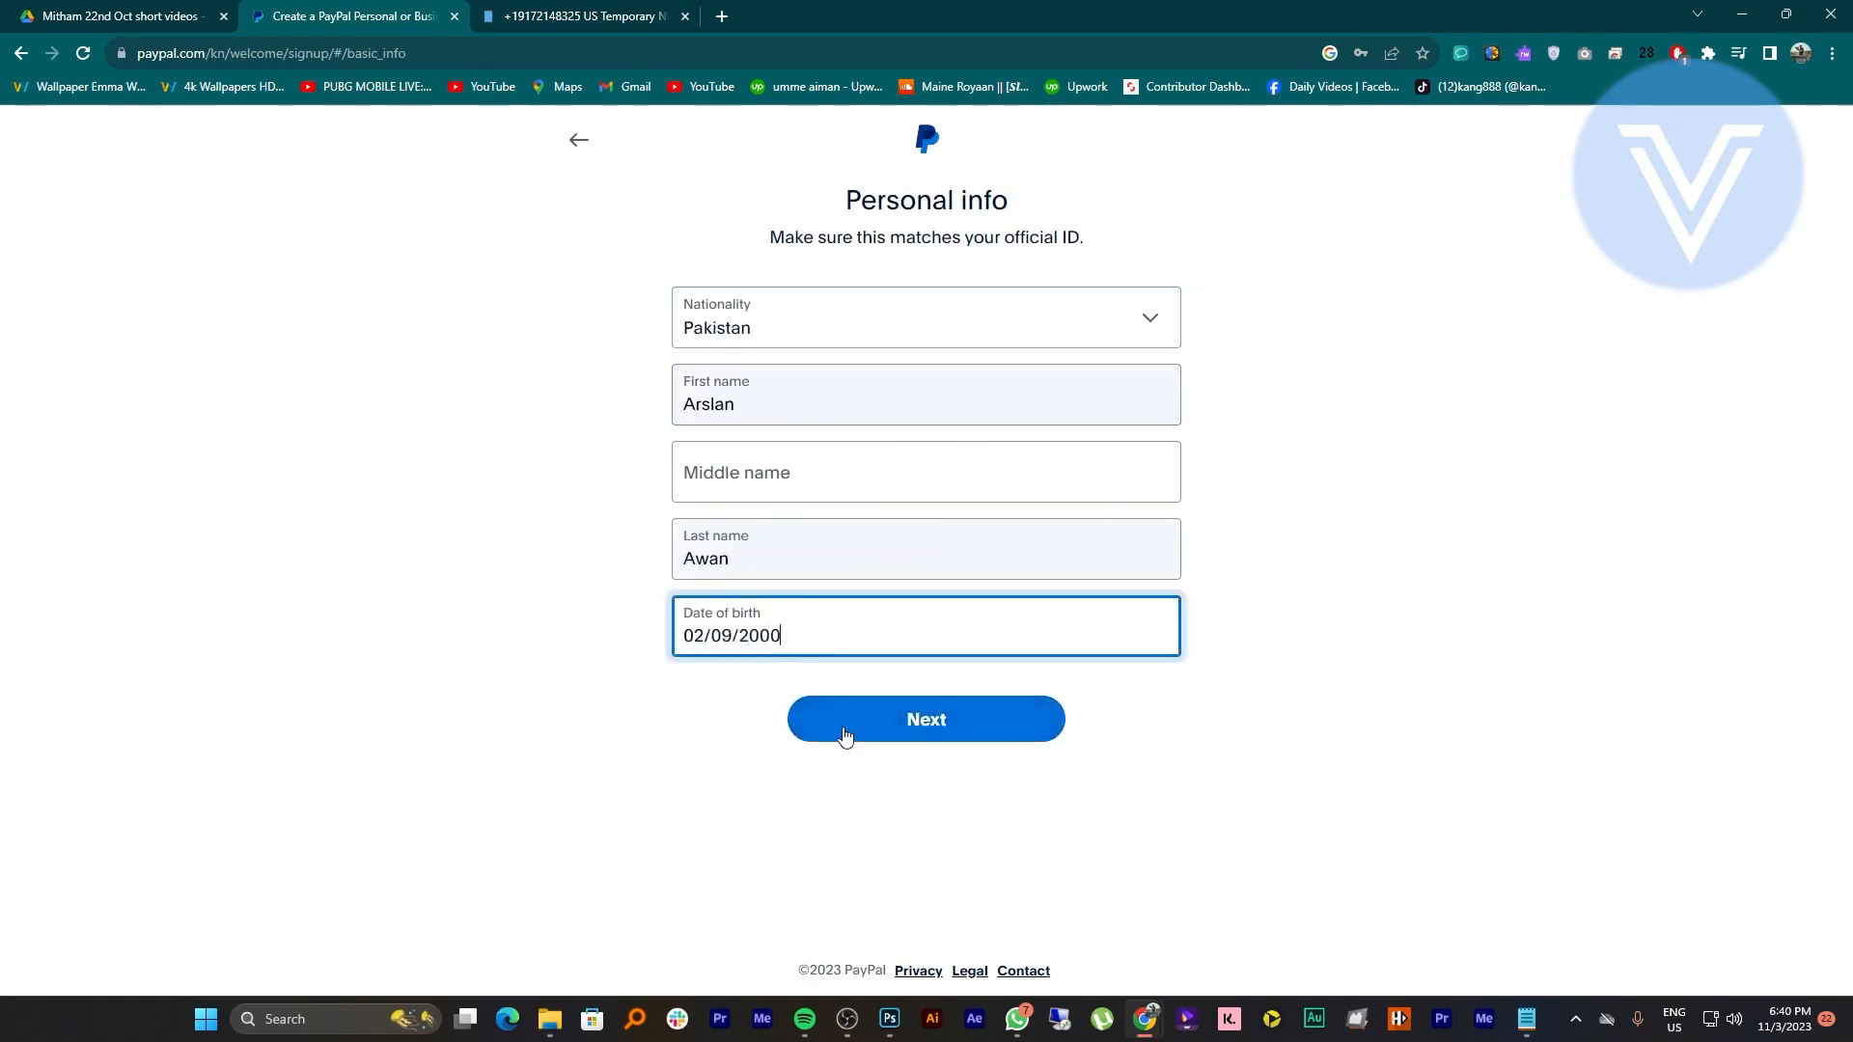
{"action": "left_click", "coordinate": [926, 718]}
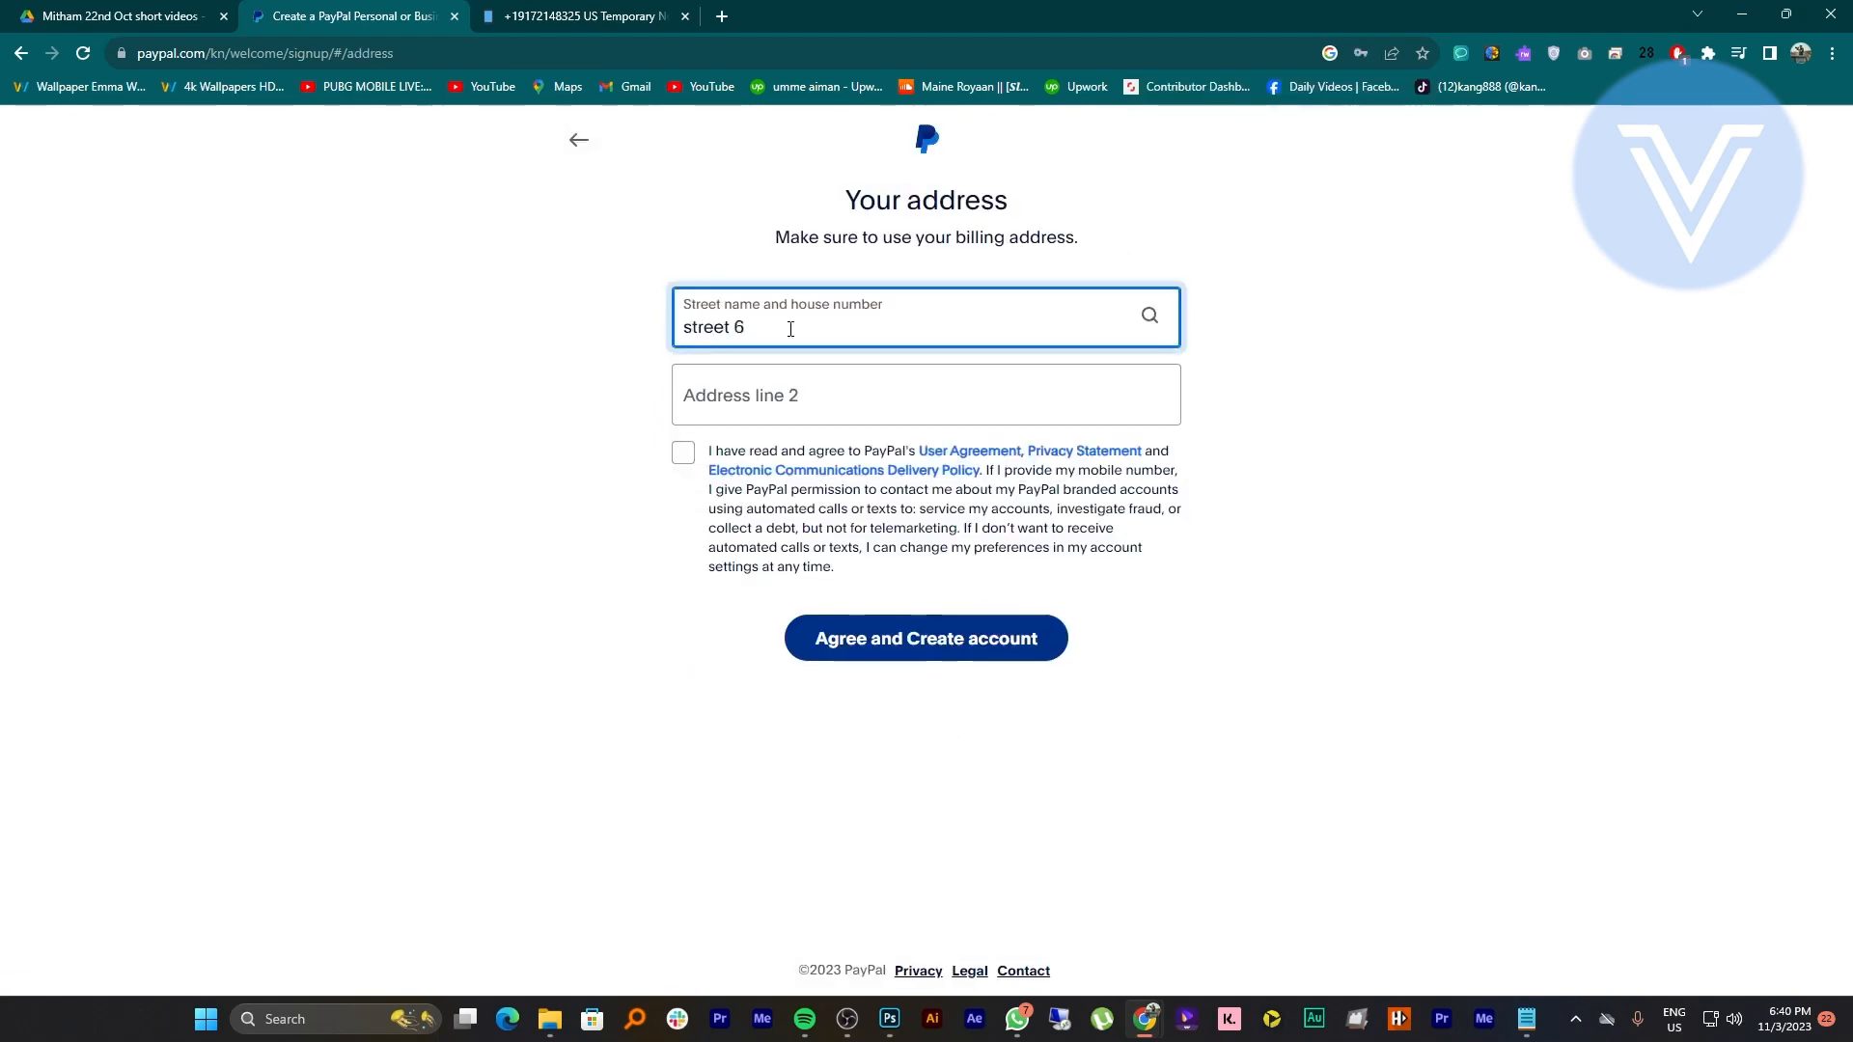
Enter street 'downtown ny', accept the user agreement, and enter city 'new york'
{"action": "type", "text": "downtown ny"}
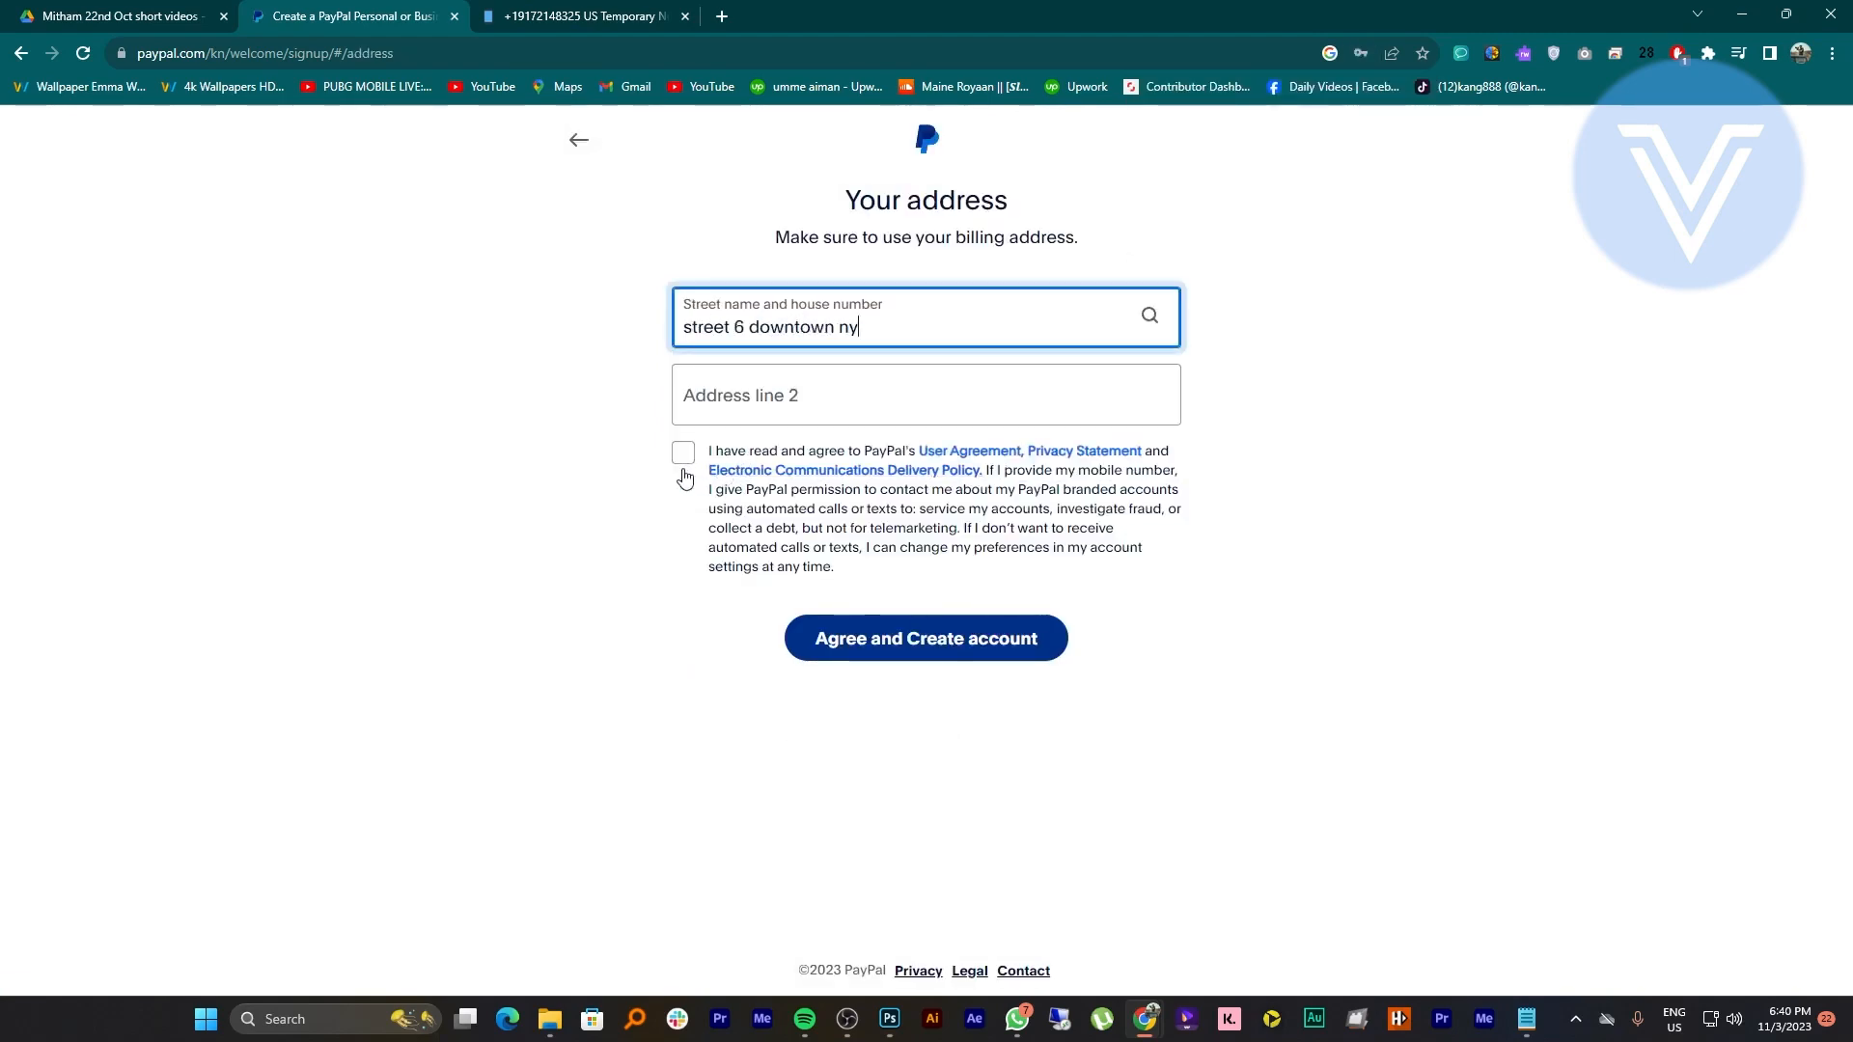
{"action": "left_click", "coordinate": [684, 453]}
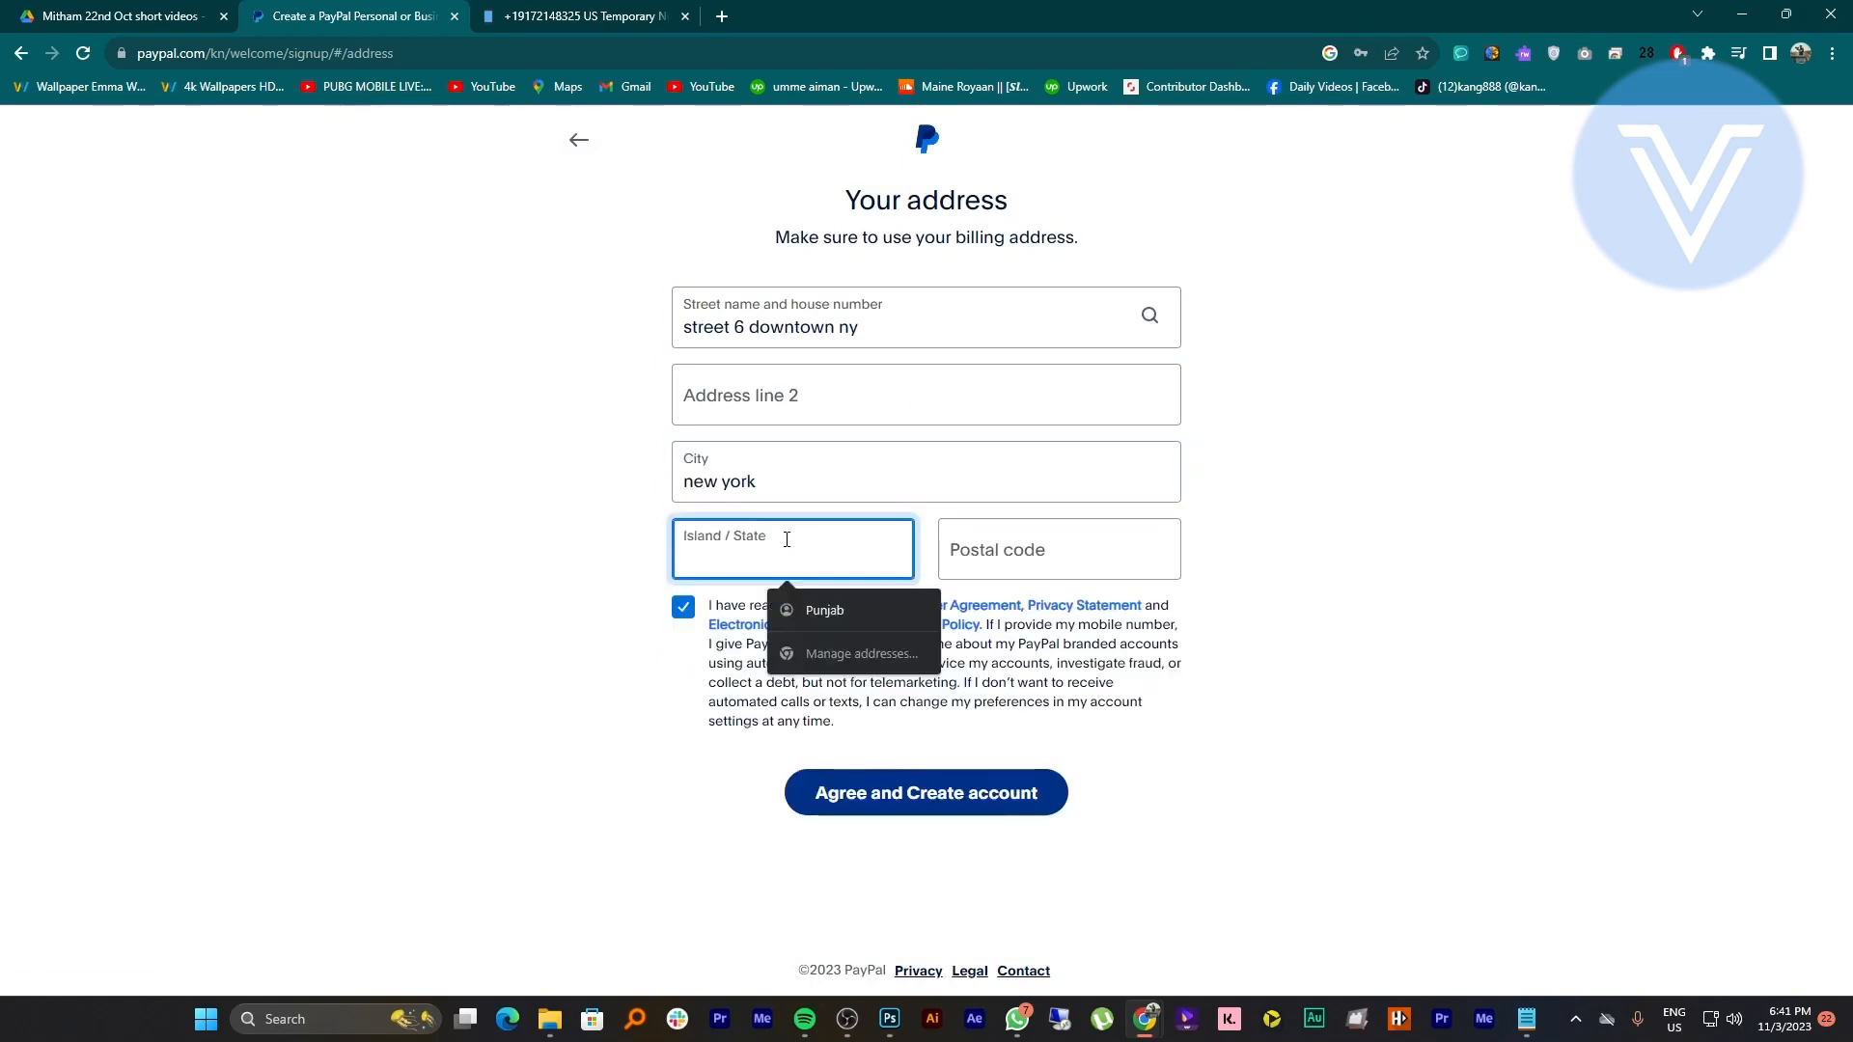
{"action": "type", "text": "new york"}
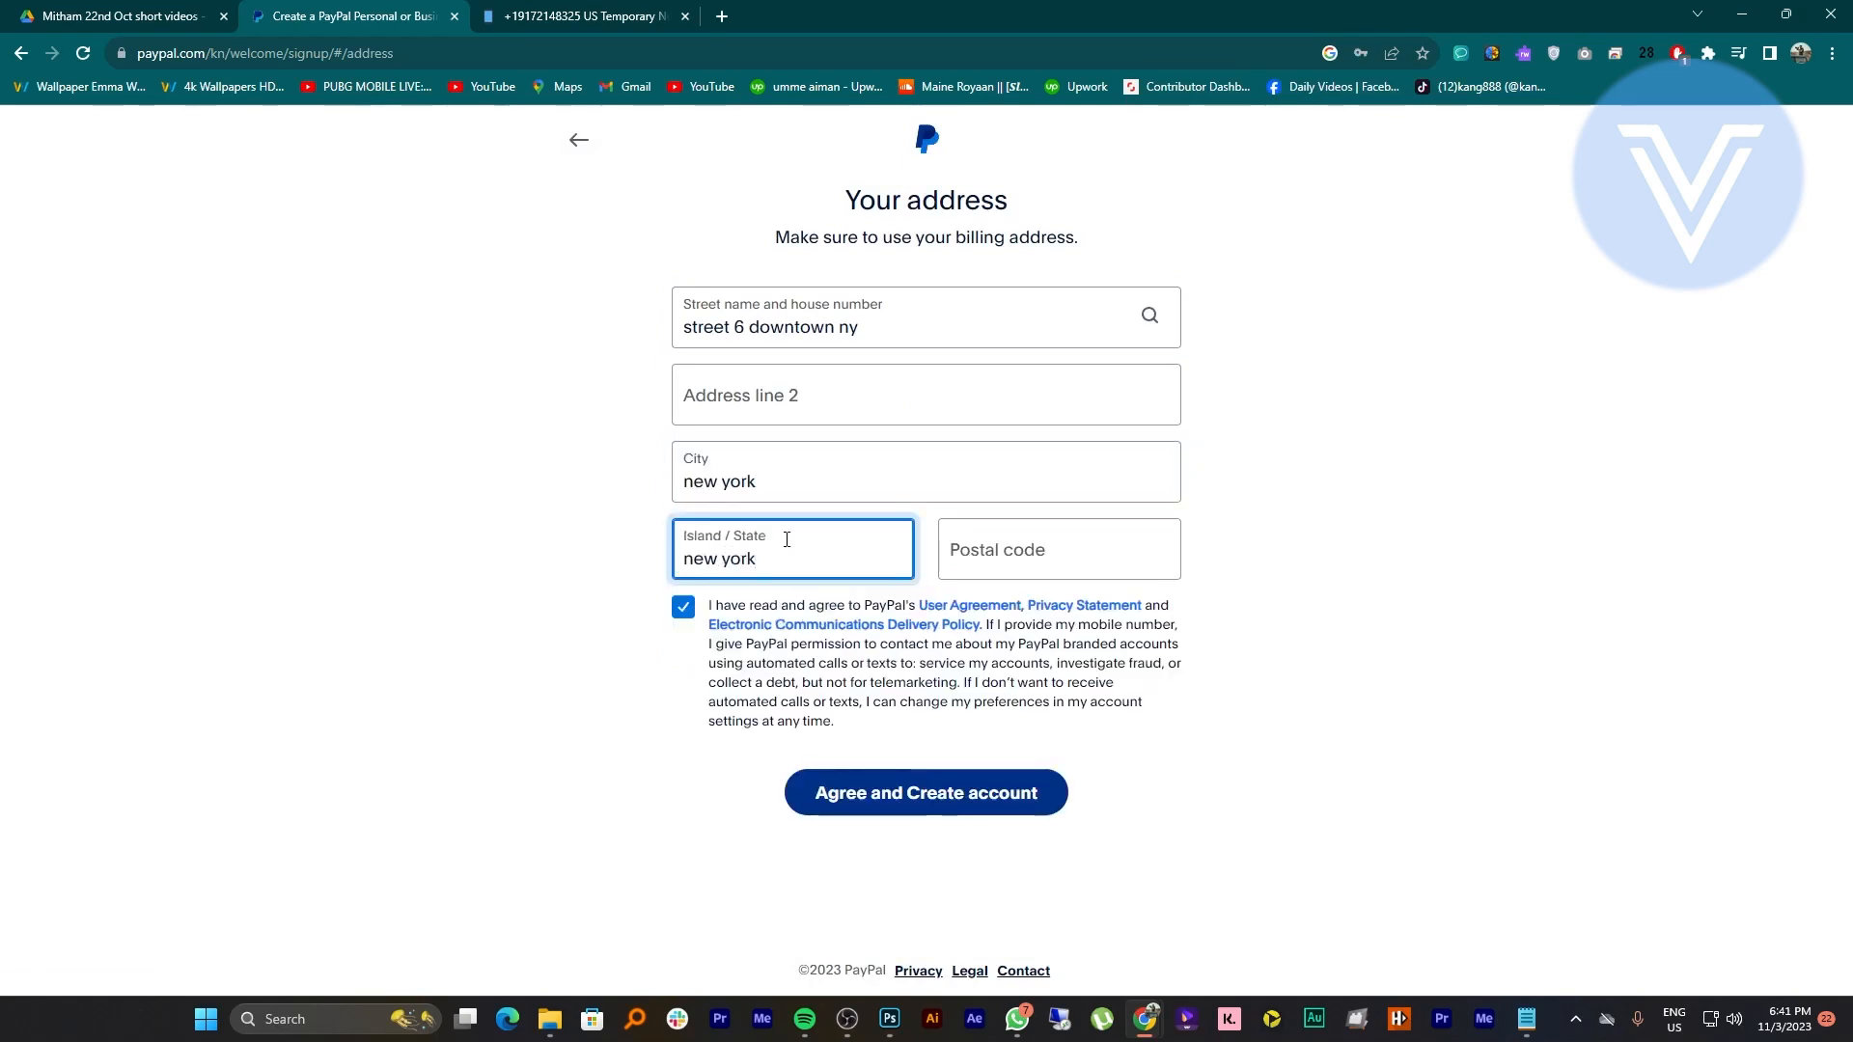
Look up a New York postal code in a new tab and enter zip 10001
{"action": "left_click", "coordinate": [1057, 549]}
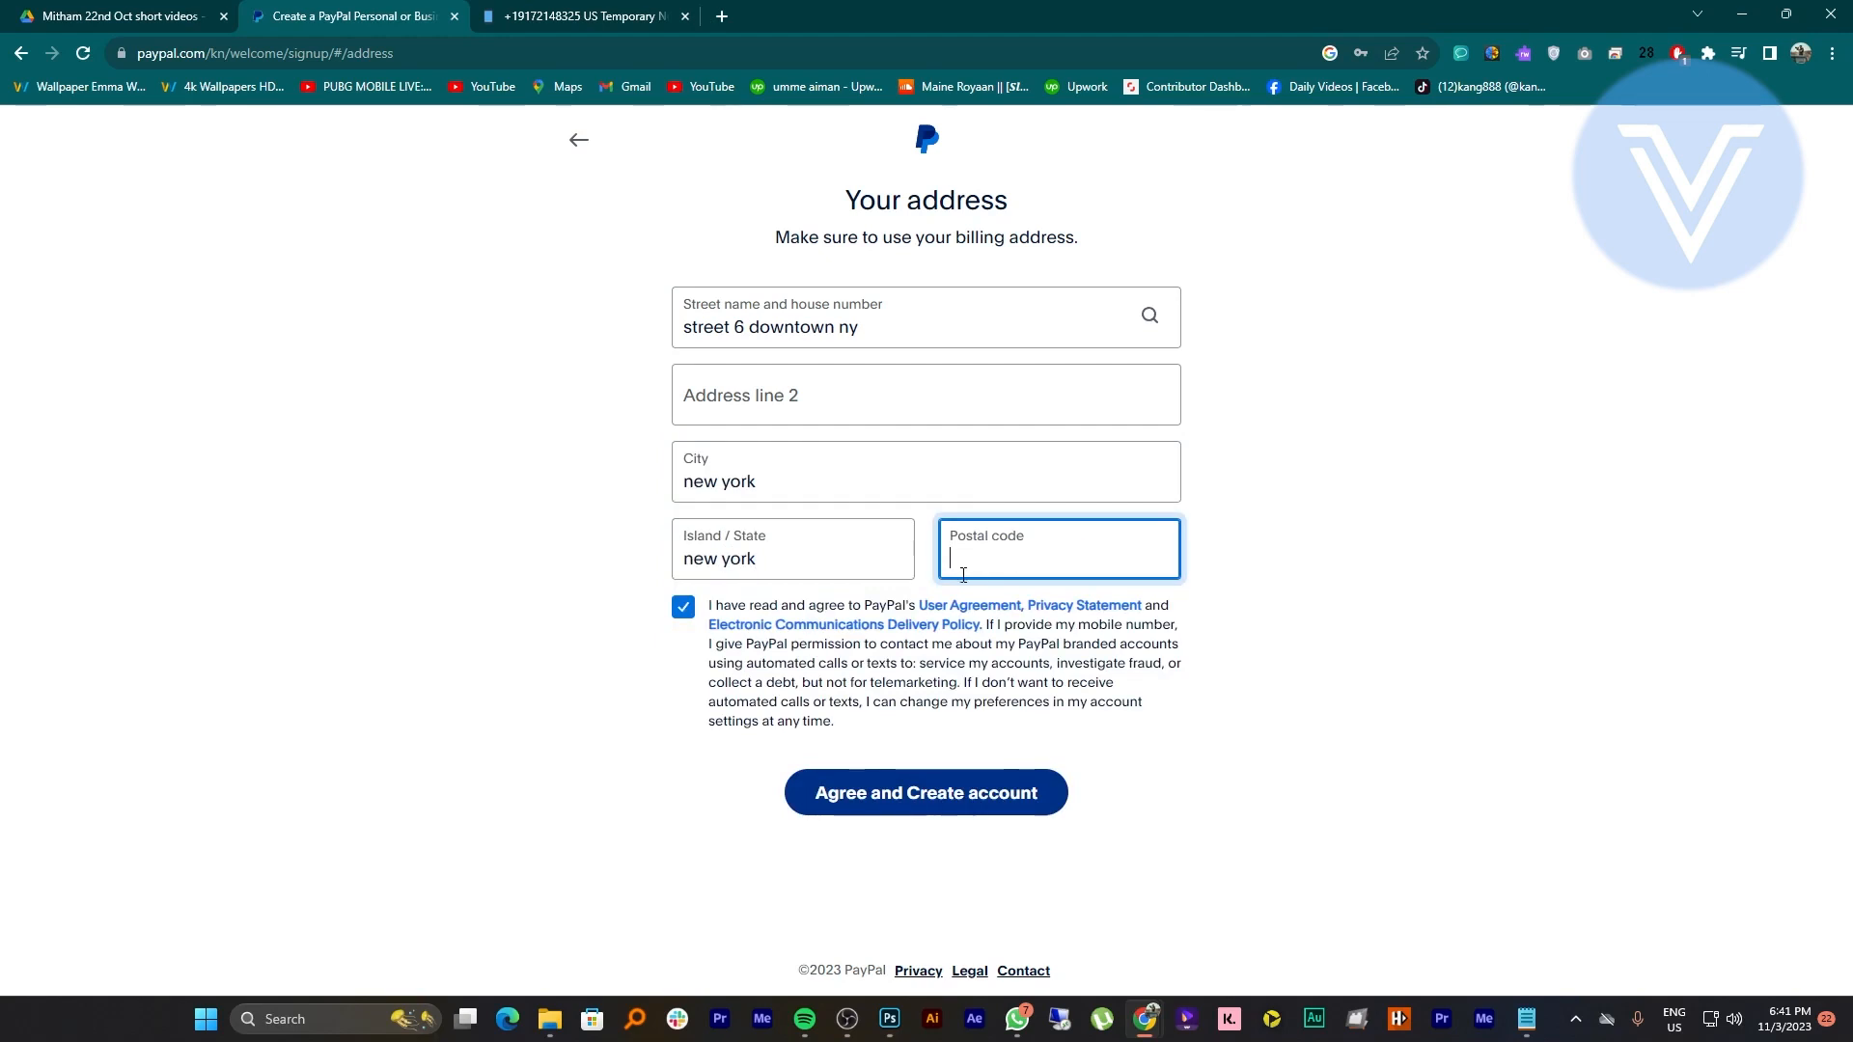
{"action": "left_click", "coordinate": [952, 15]}
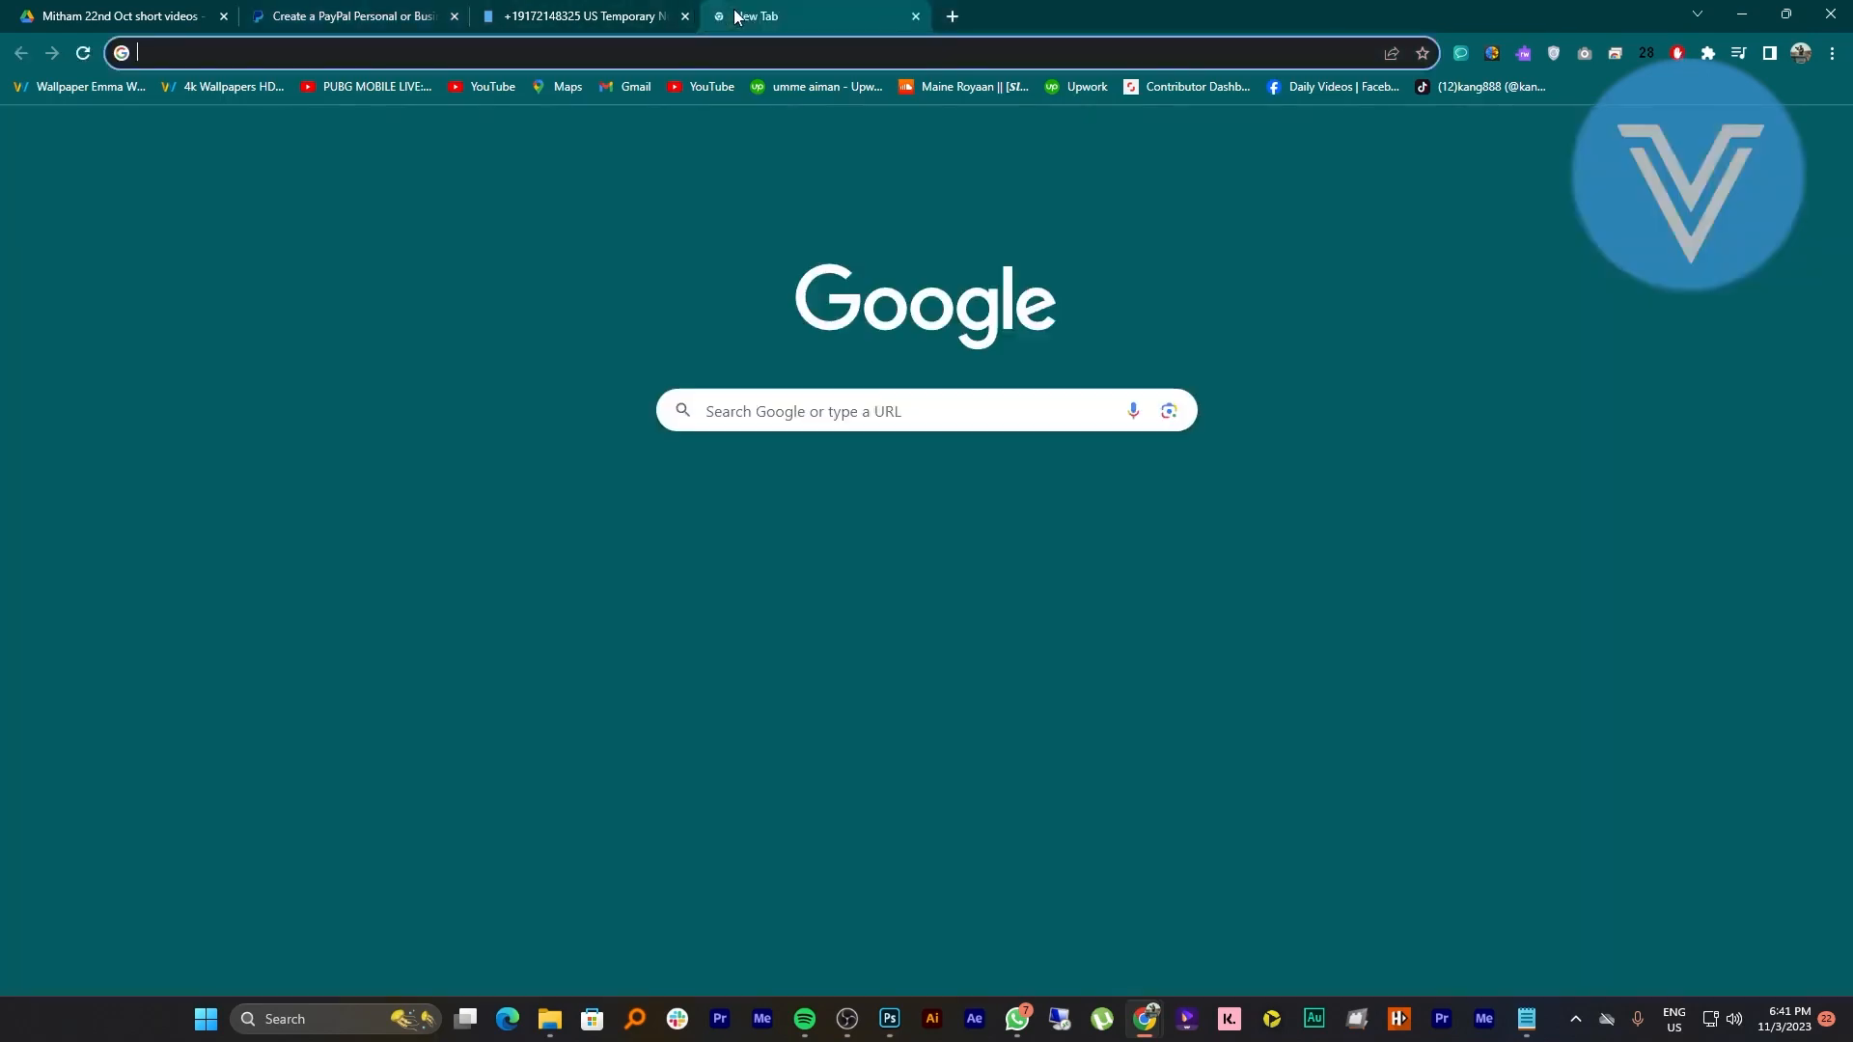
{"action": "type", "text": "ny postal code"}
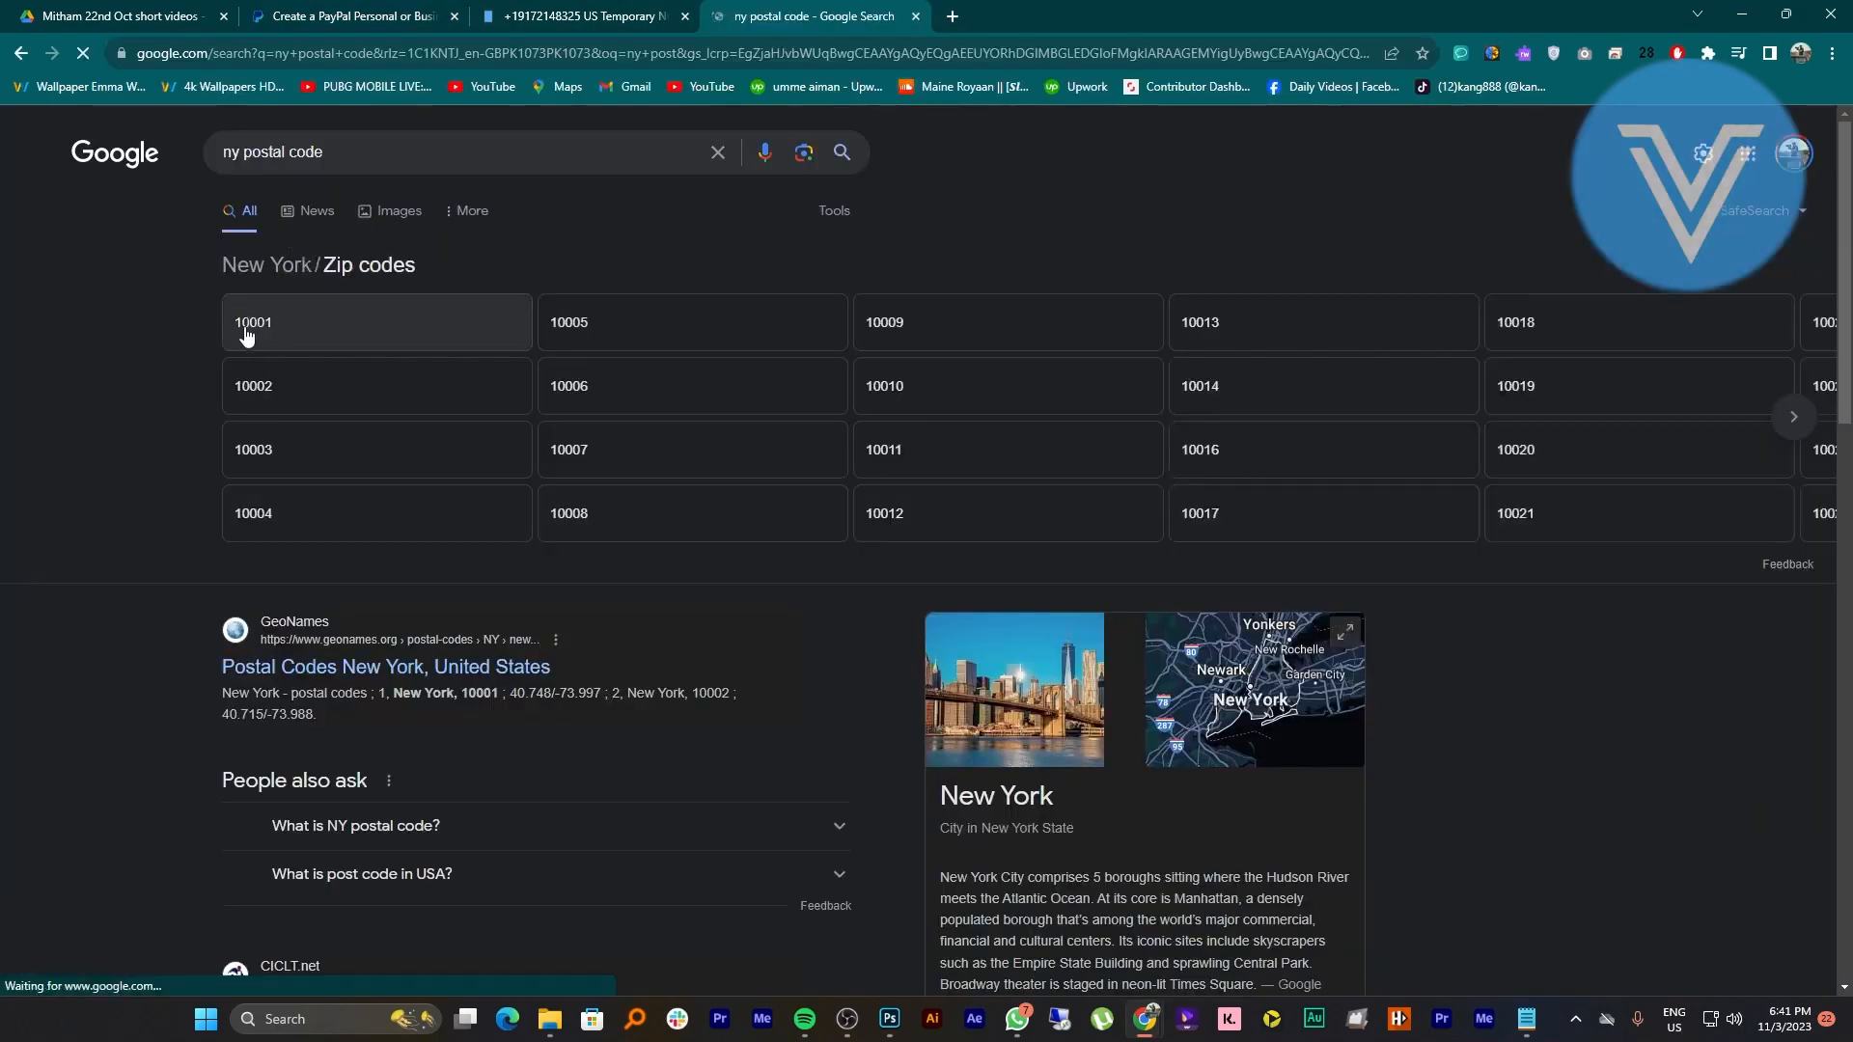
{"action": "left_click", "coordinate": [347, 15]}
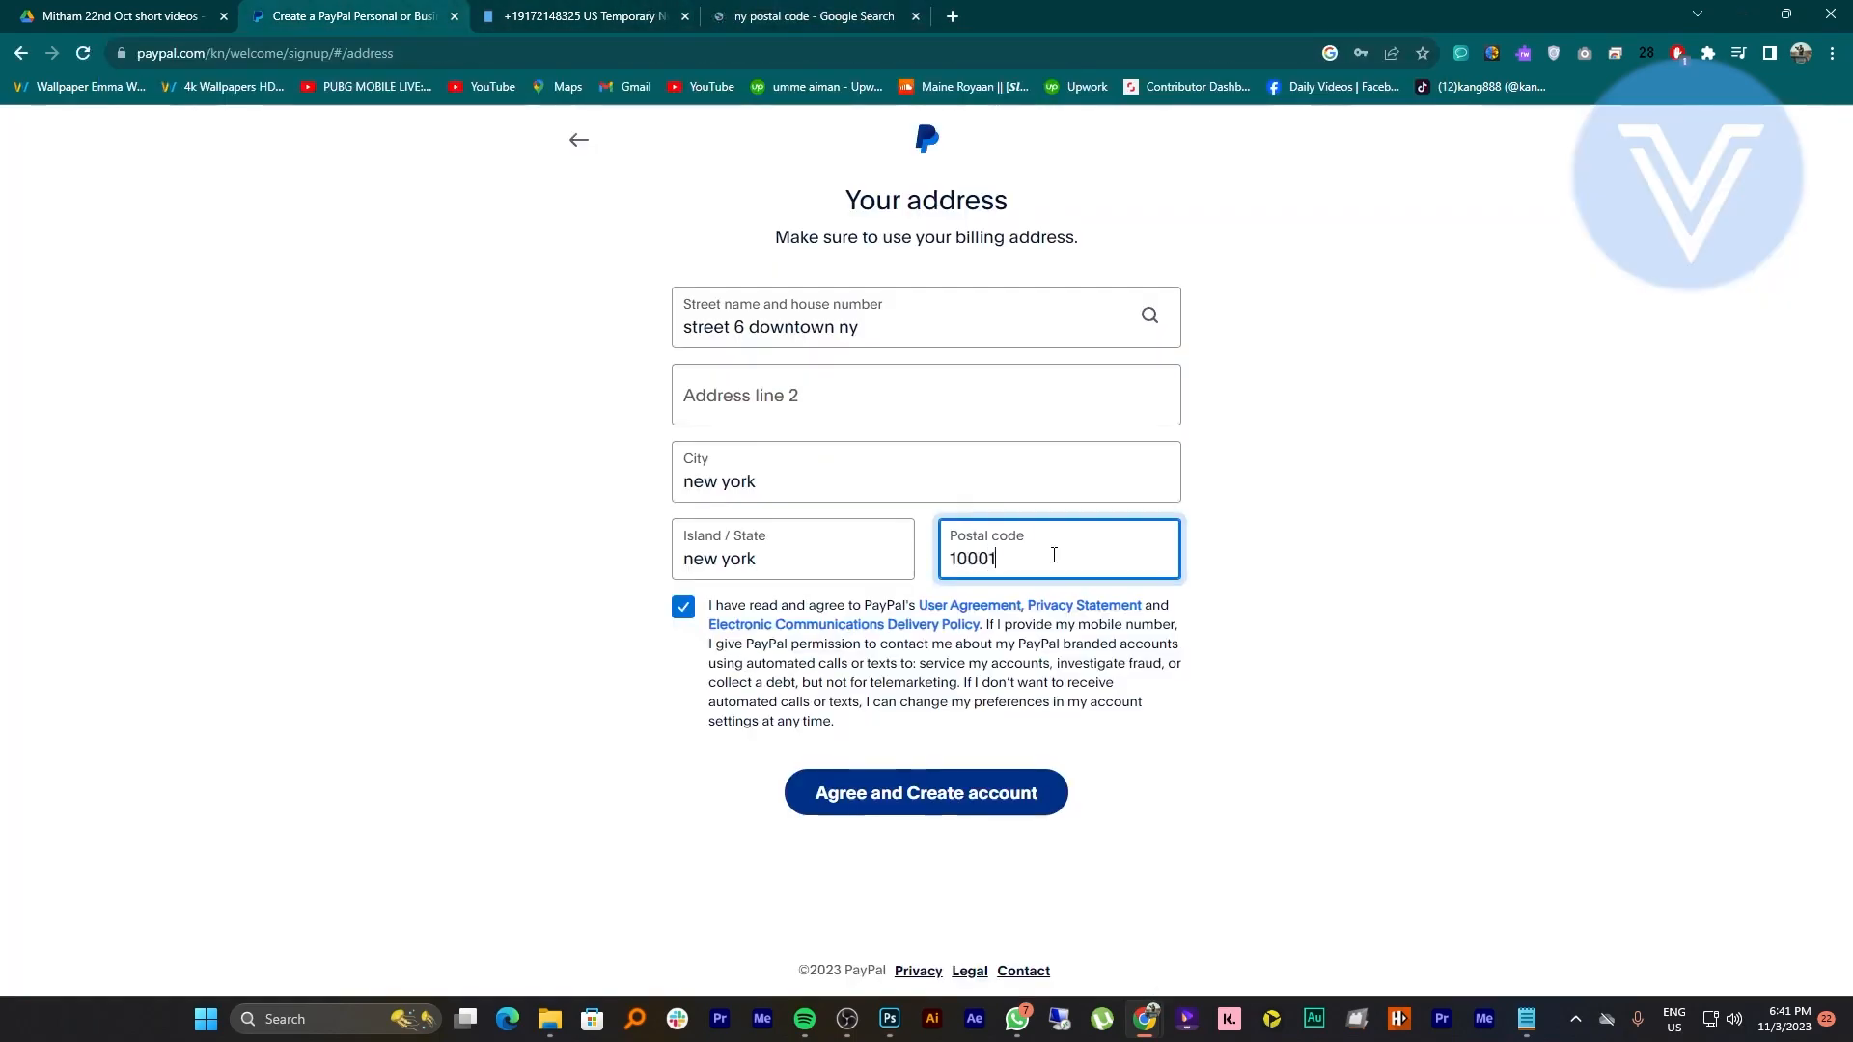
{"action": "mouse_move", "coordinate": [926, 793]}
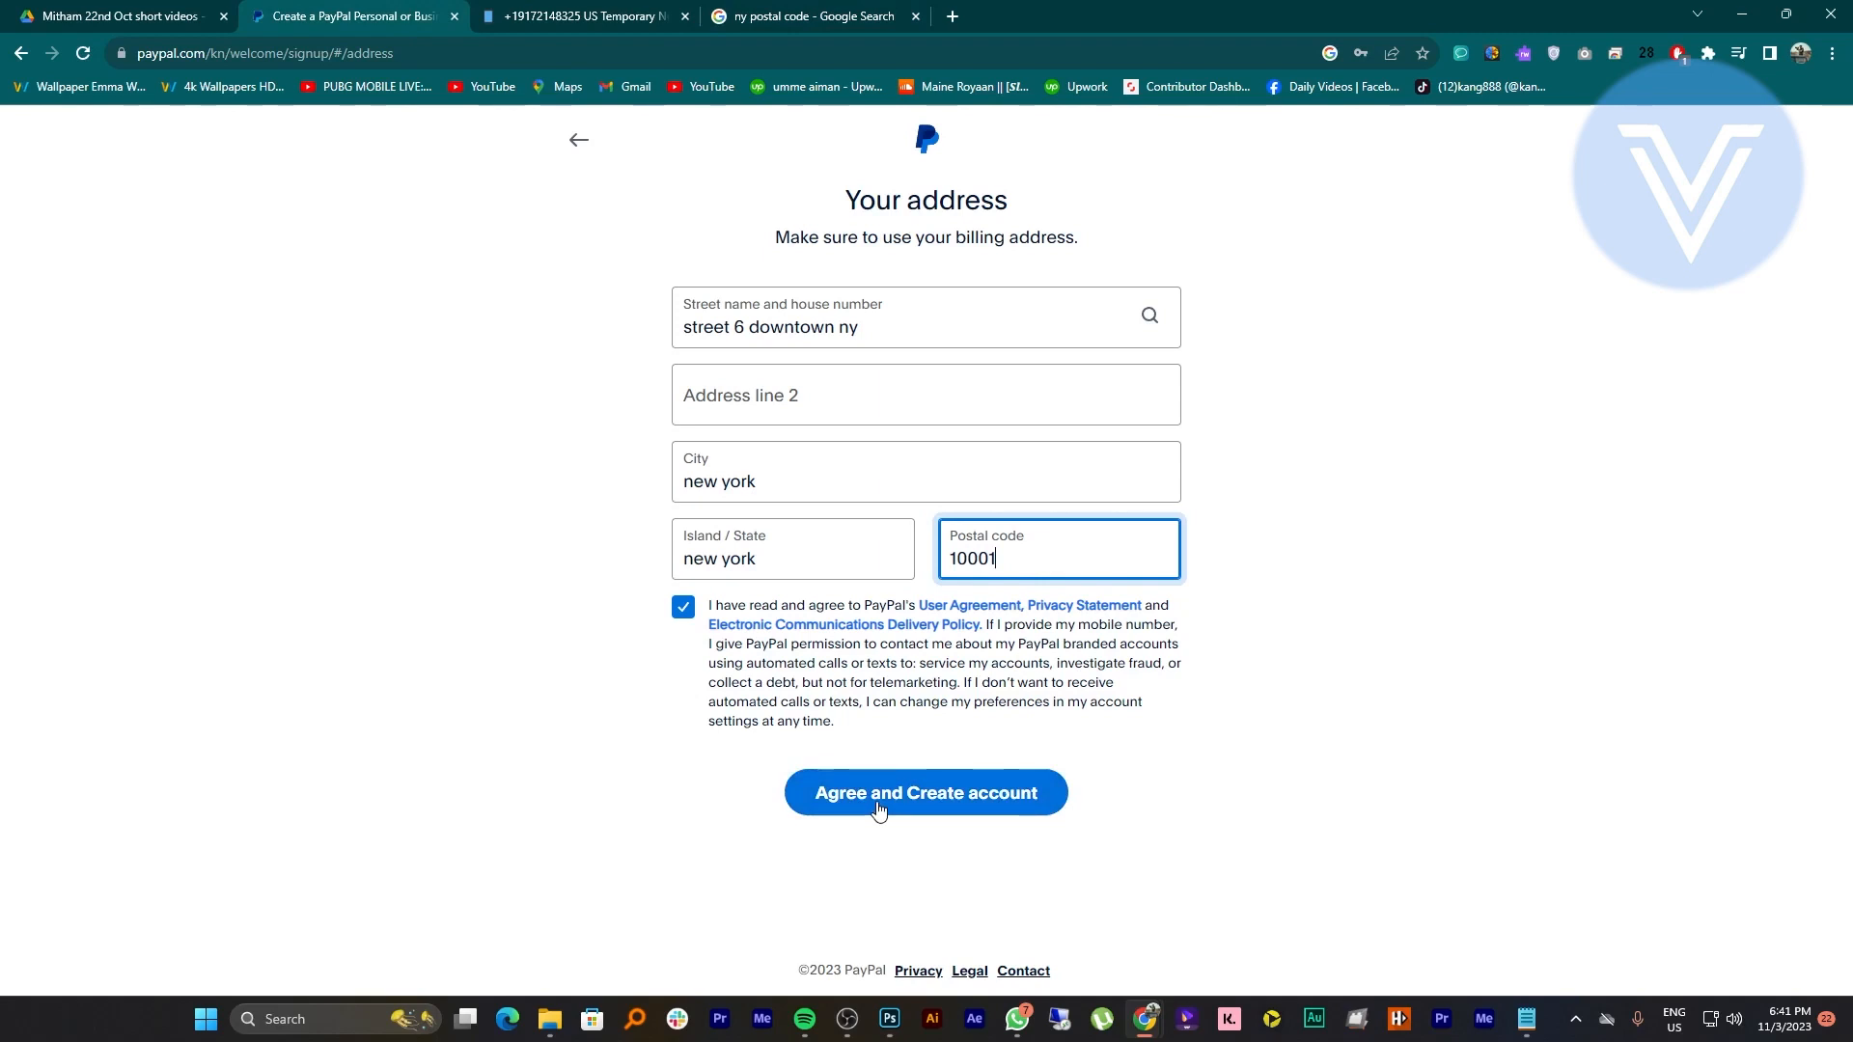
{"action": "mouse_move", "coordinate": [895, 809]}
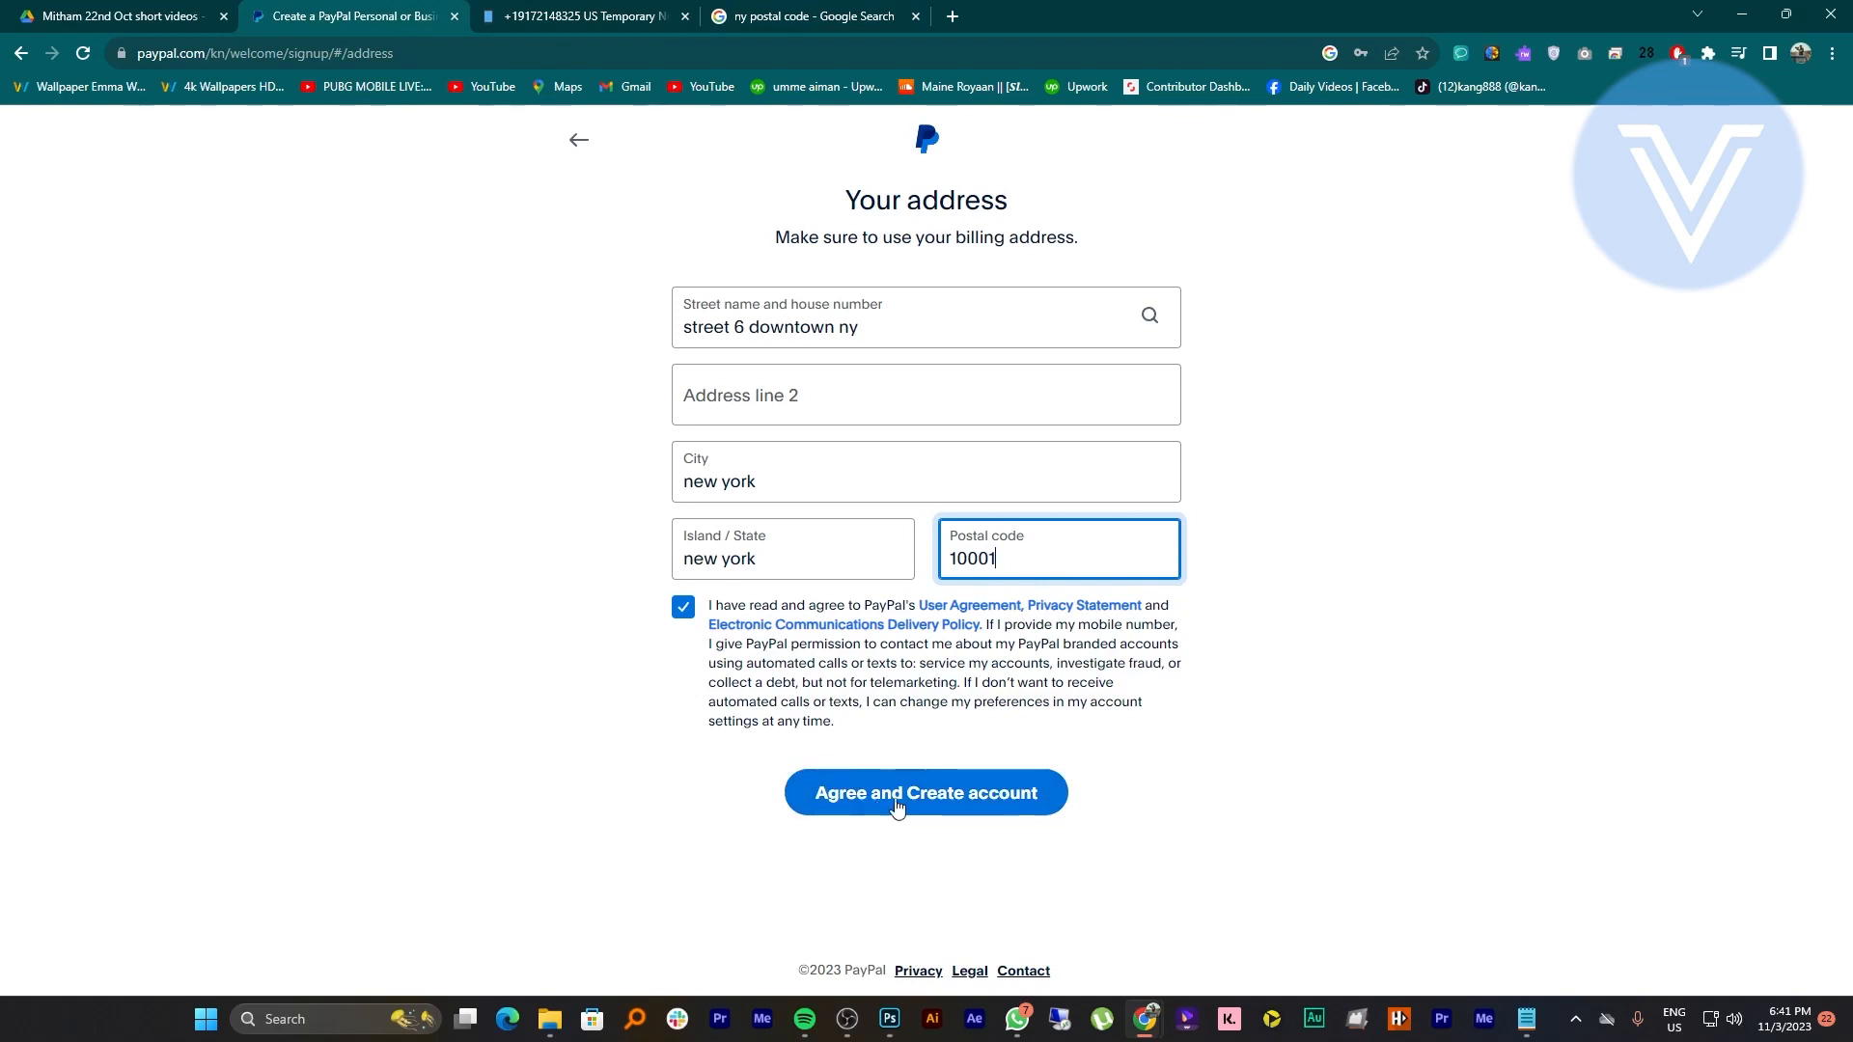